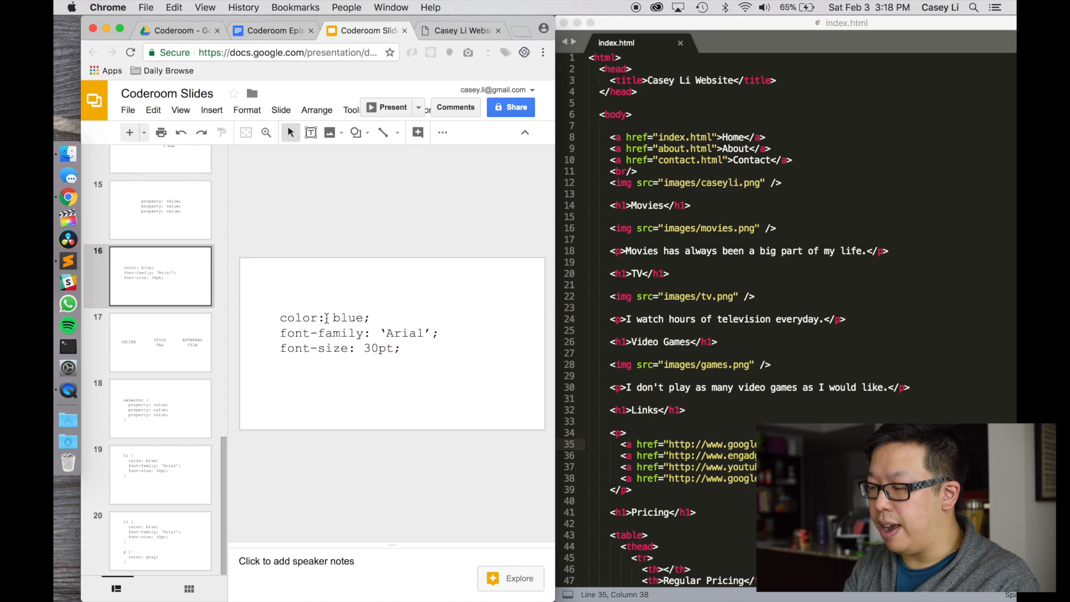
Highlight the color value on slide 16, then bring up the Casey Li Website tab.
left_click(321, 318)
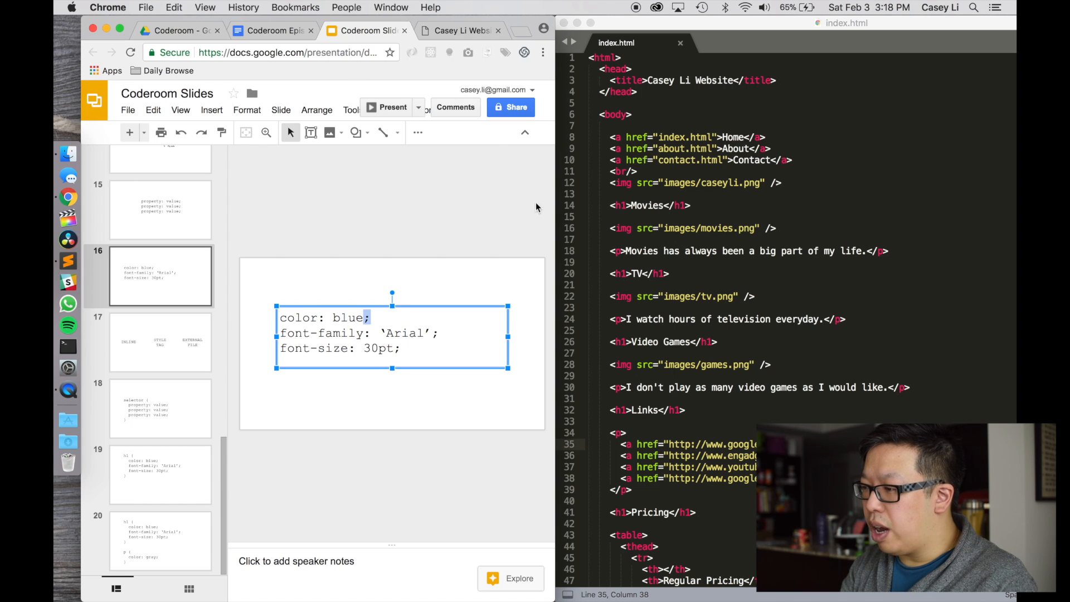
left_click(459, 30)
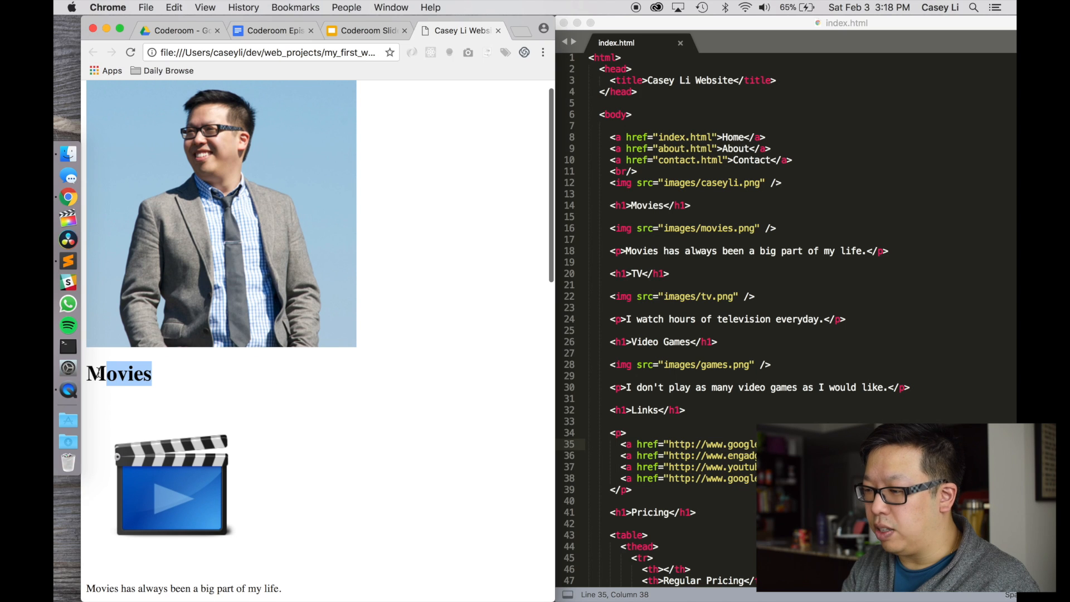
mouse_move(741, 172)
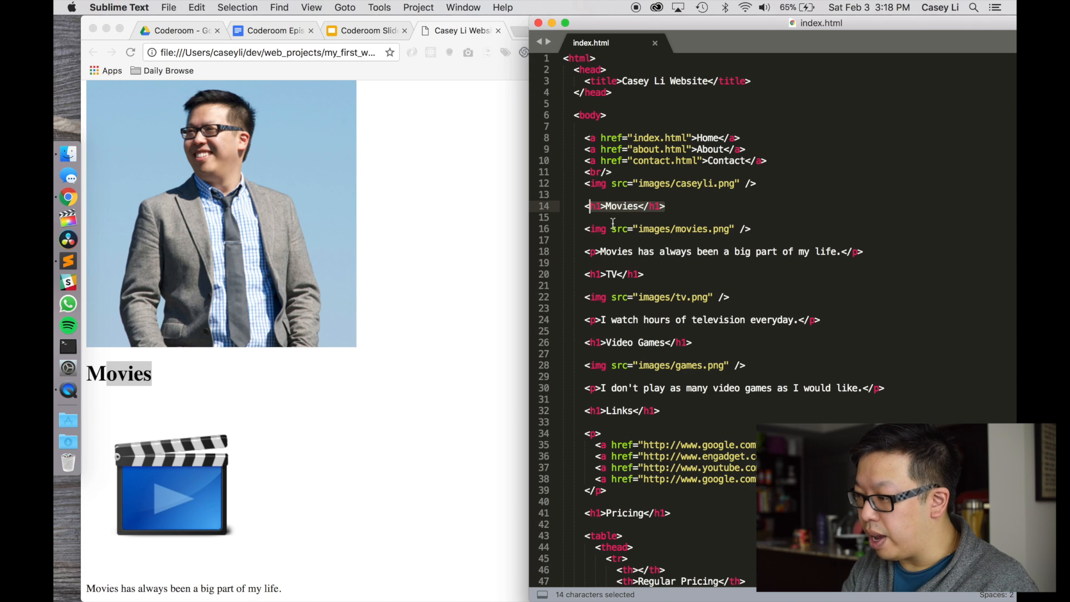
Place the cursor after <h1 in the Movies heading tag on line 14.
left_click(620, 207)
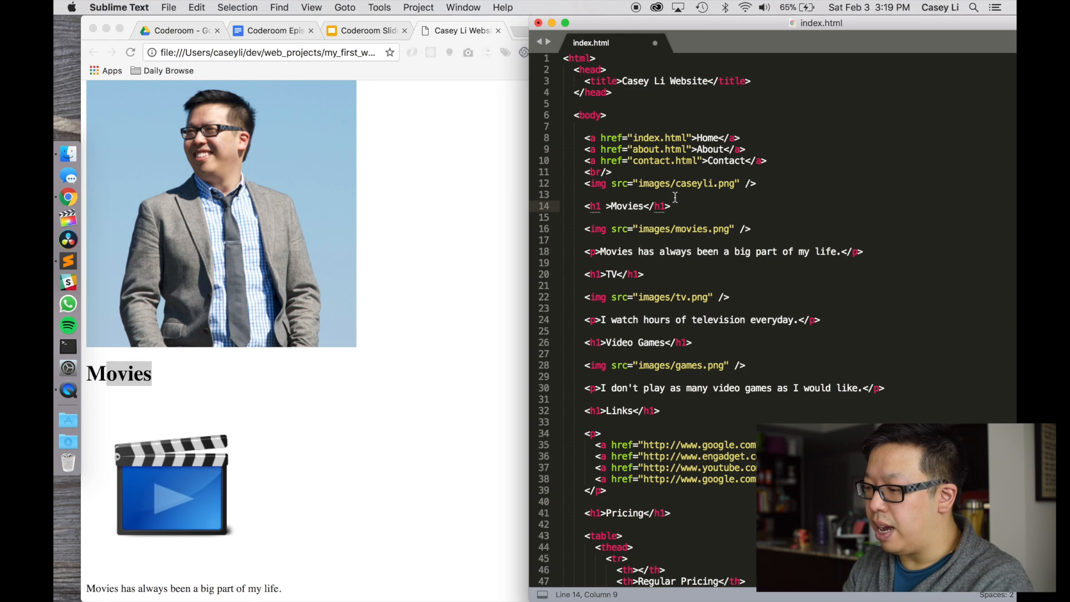
Add style="color: blue;" to the Movies h1 tag and save index.html.
type("style=\"")
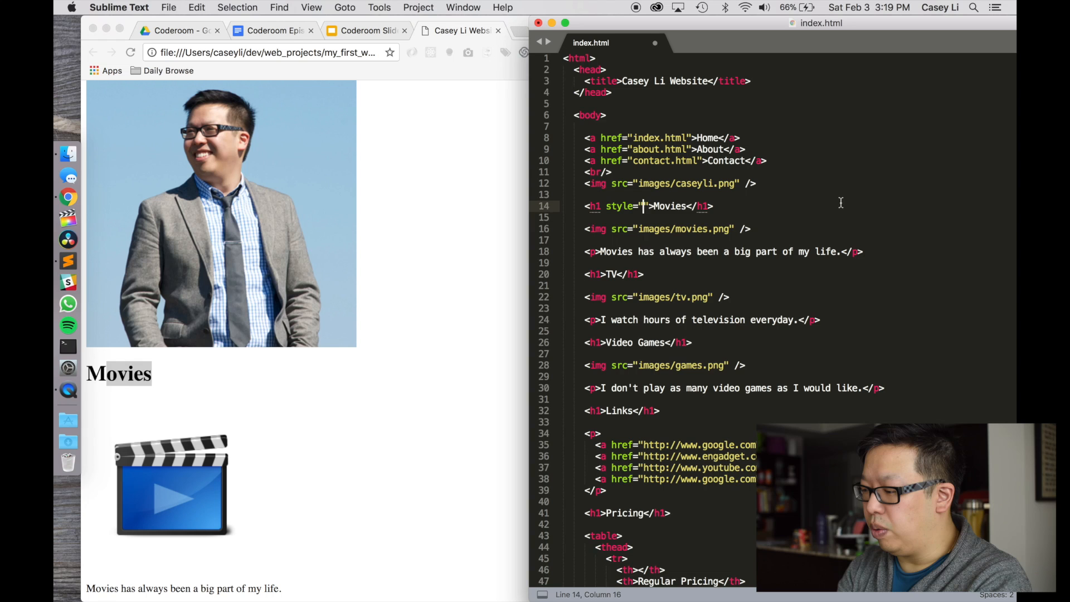
type("color:")
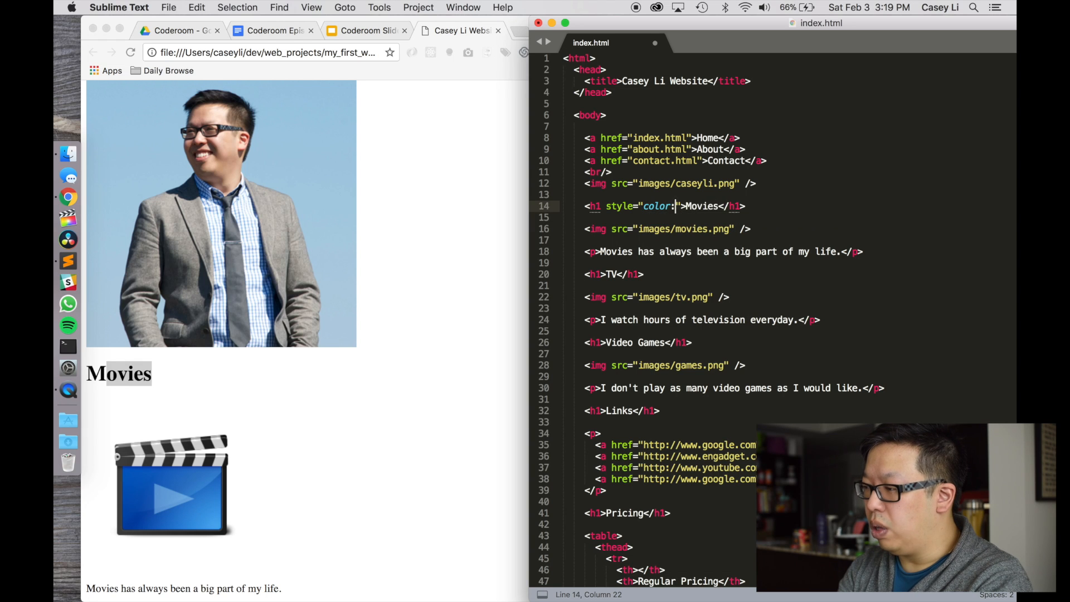
type("bluae")
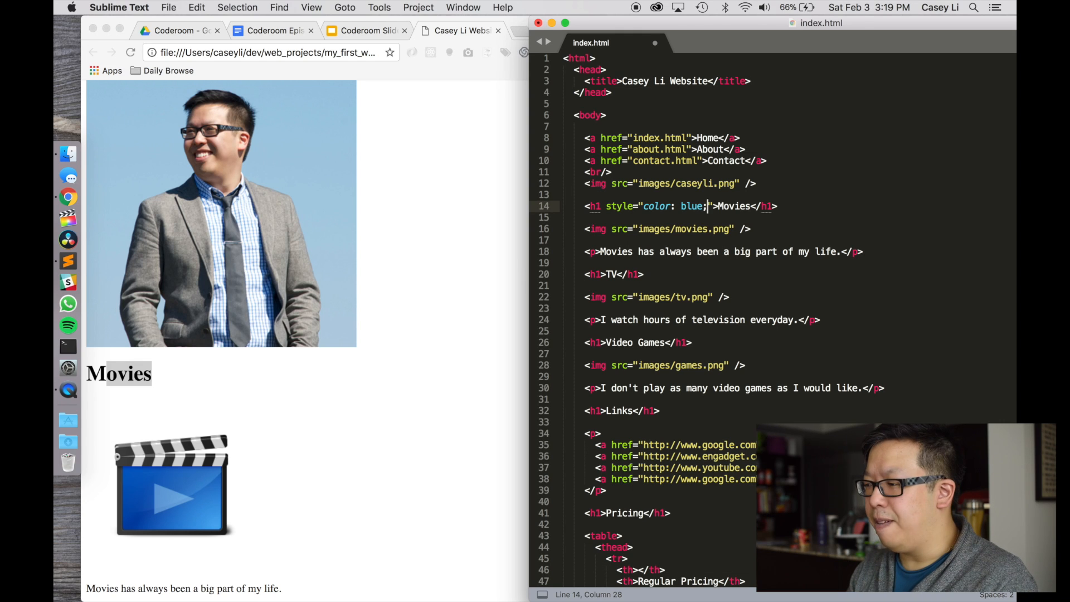
key("cmd+s")
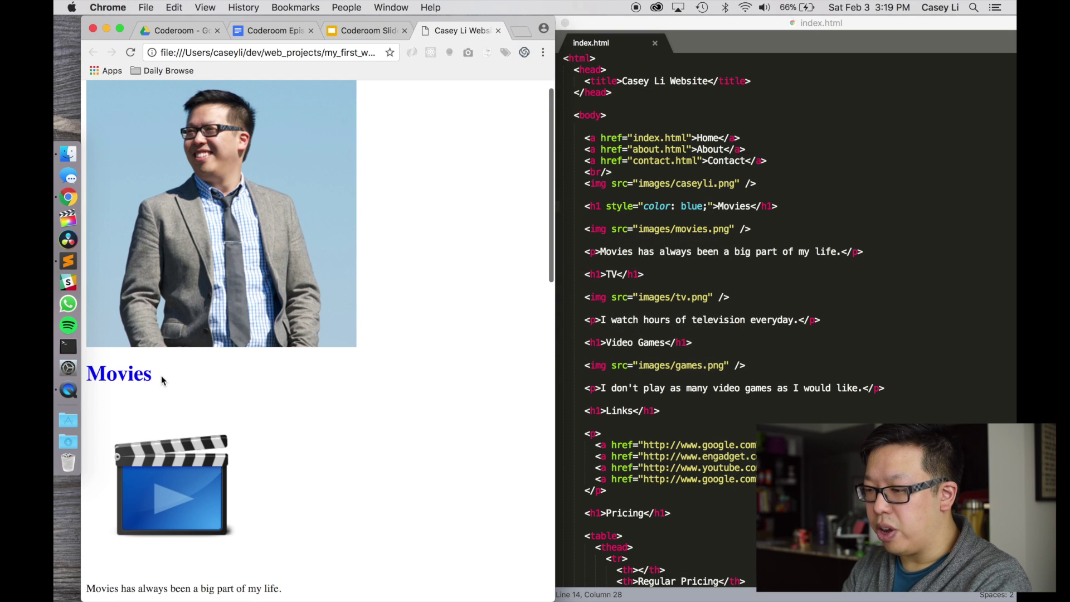
mouse_move(289, 382)
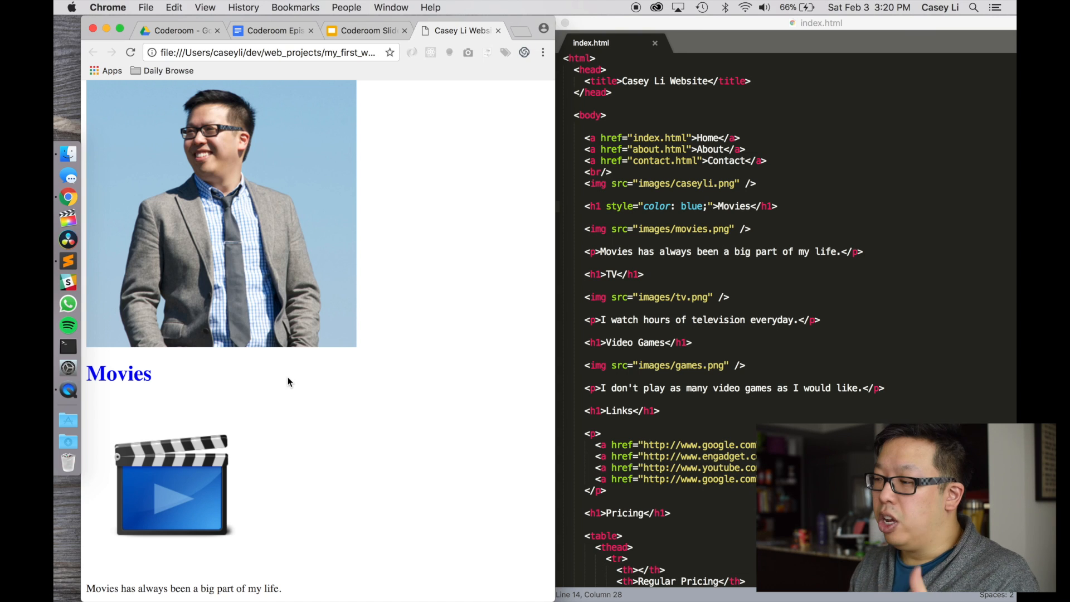
mouse_move(416, 358)
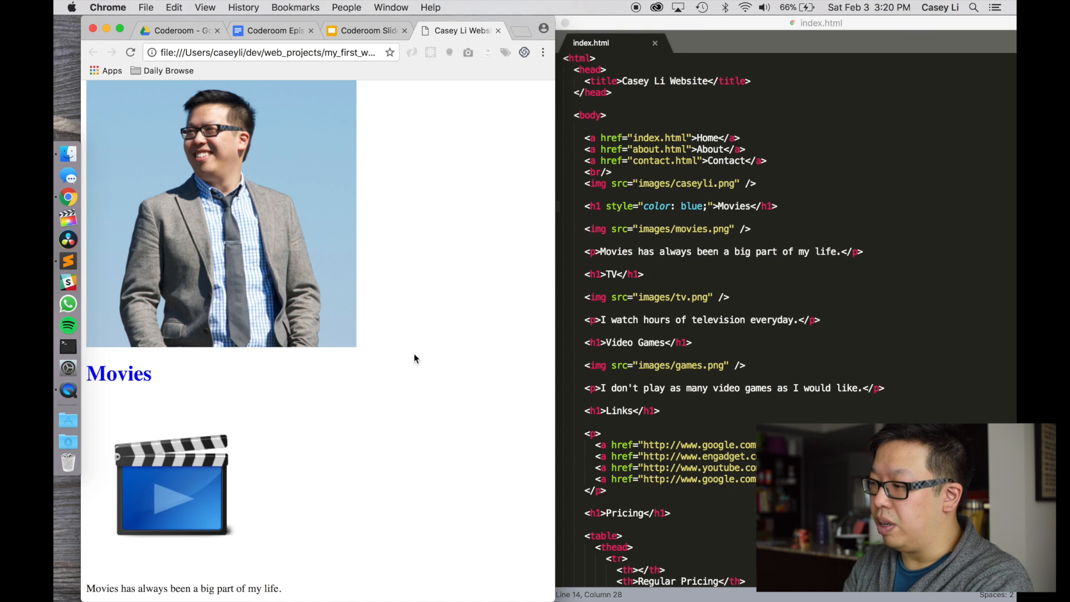
Append font-family: 'Arial' to the Movies heading's inline style after color: blue.
left_click(764, 206)
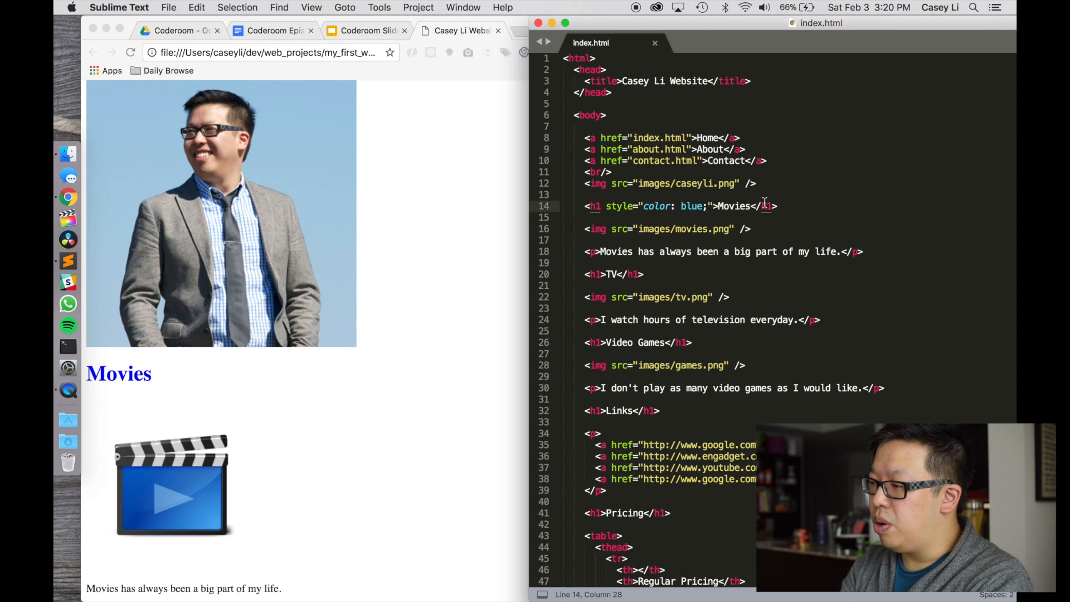
type("font-family: '")
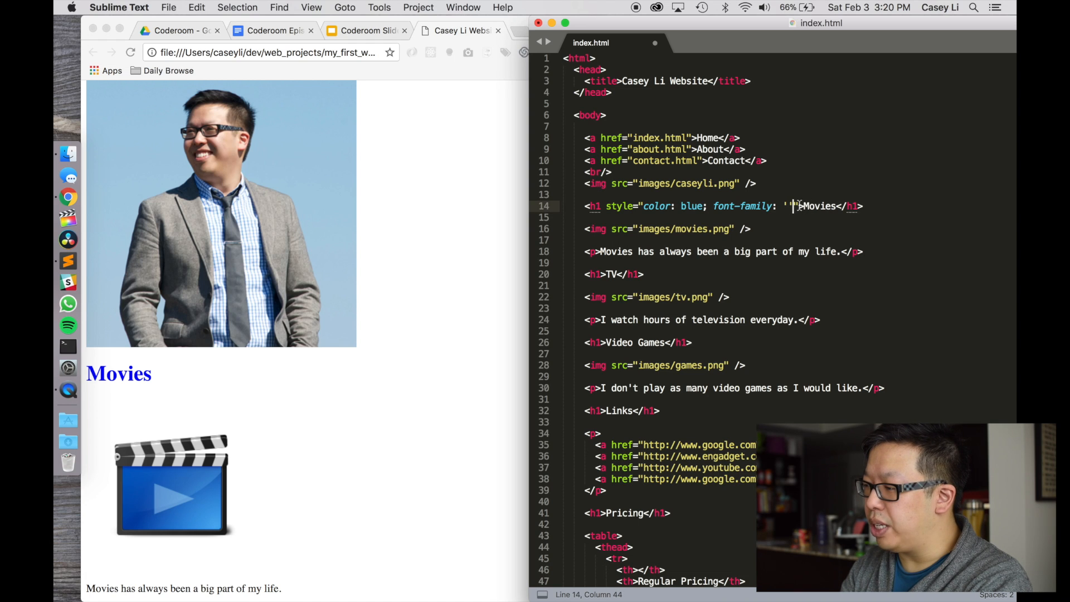
left_click(640, 206)
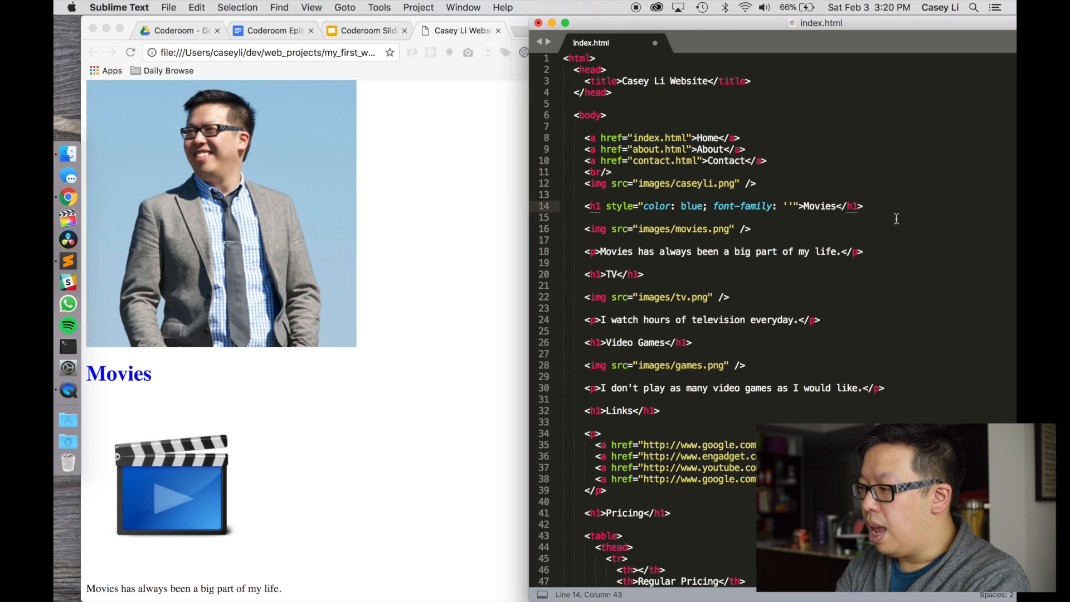
type("Arial")
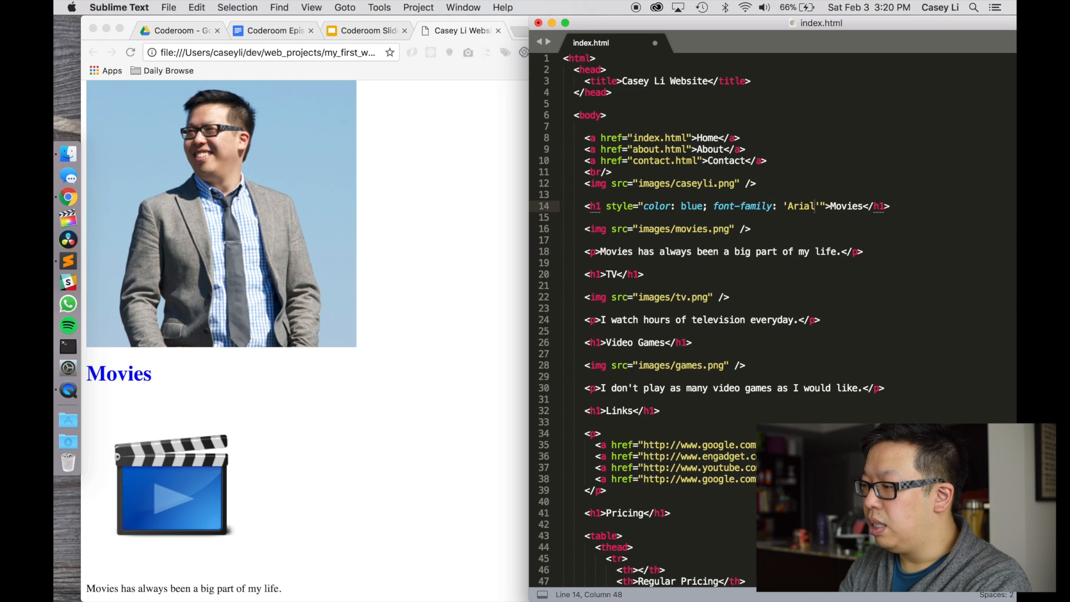
key("Cmd+Tab")
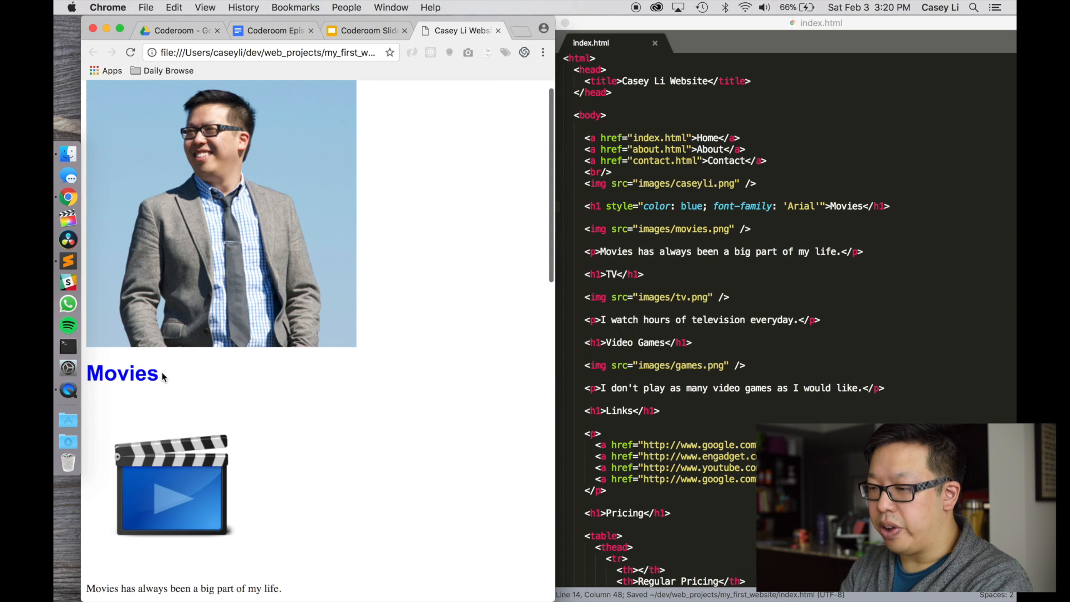
mouse_move(287, 383)
type("; ")
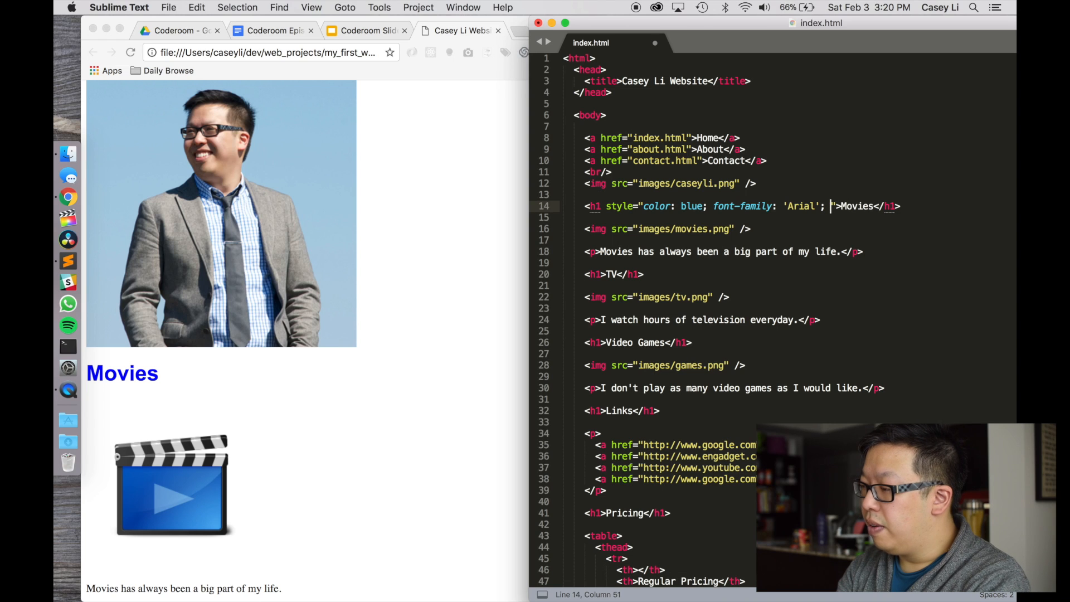
Add font-size: 30pt to the Movies heading style and highlight the enlarged heading.
type("font-size:")
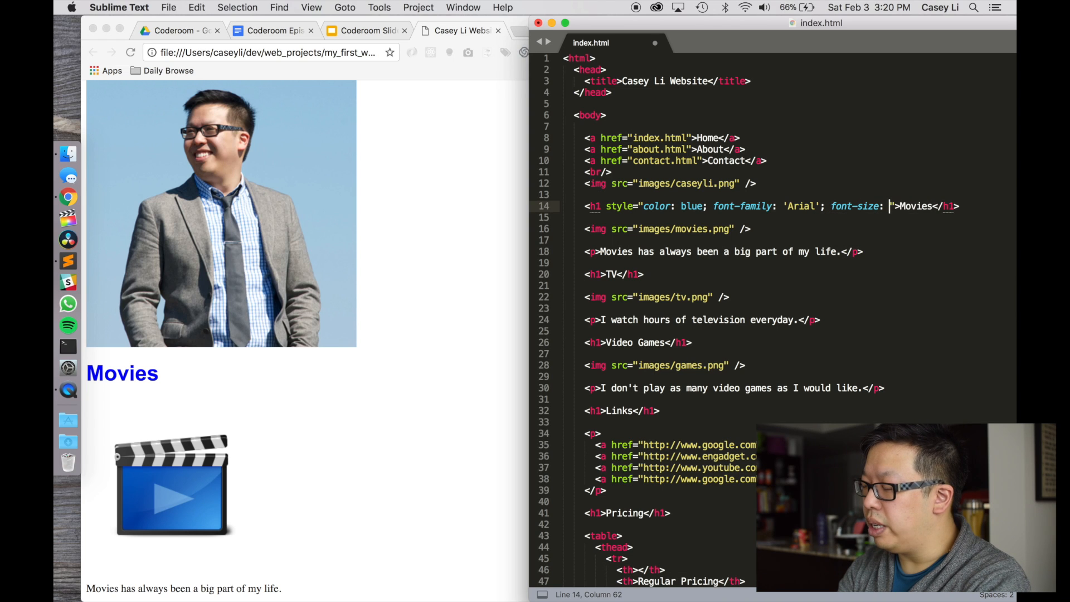
type("30t")
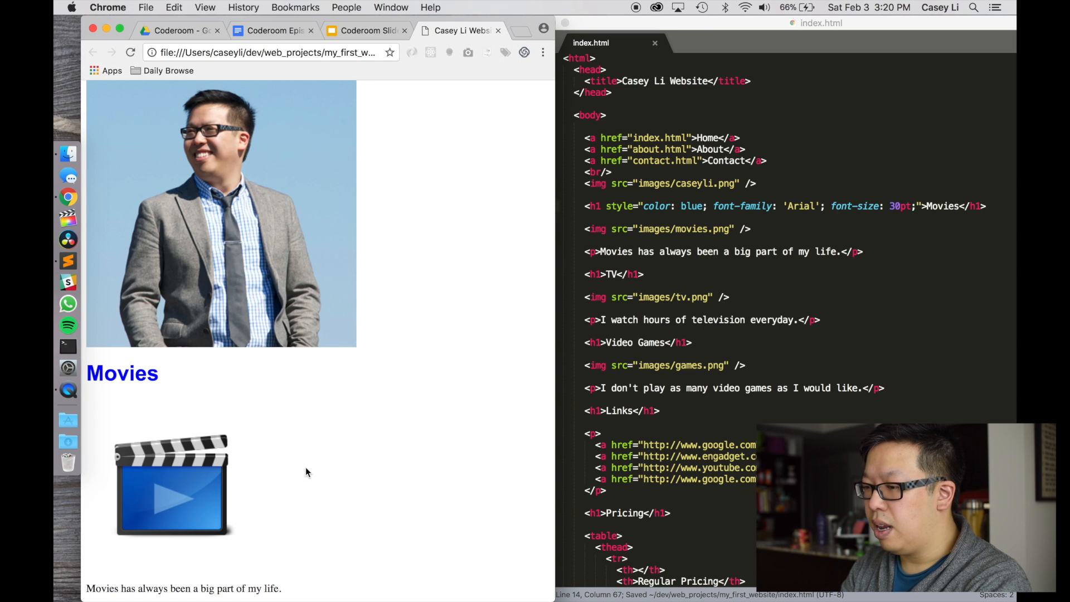
double_click(121, 380)
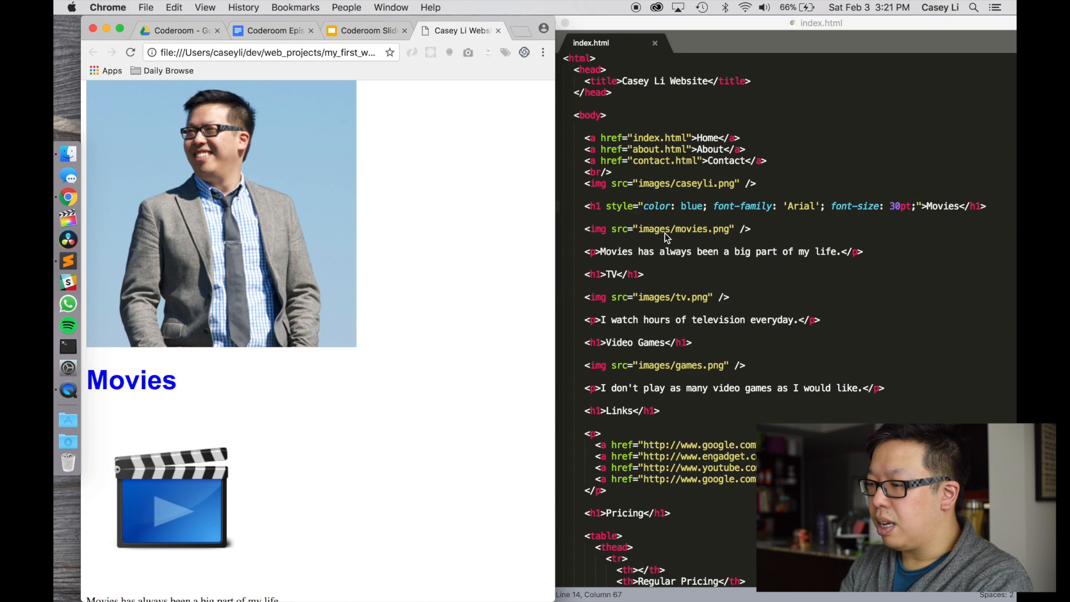
mouse_move(127, 364)
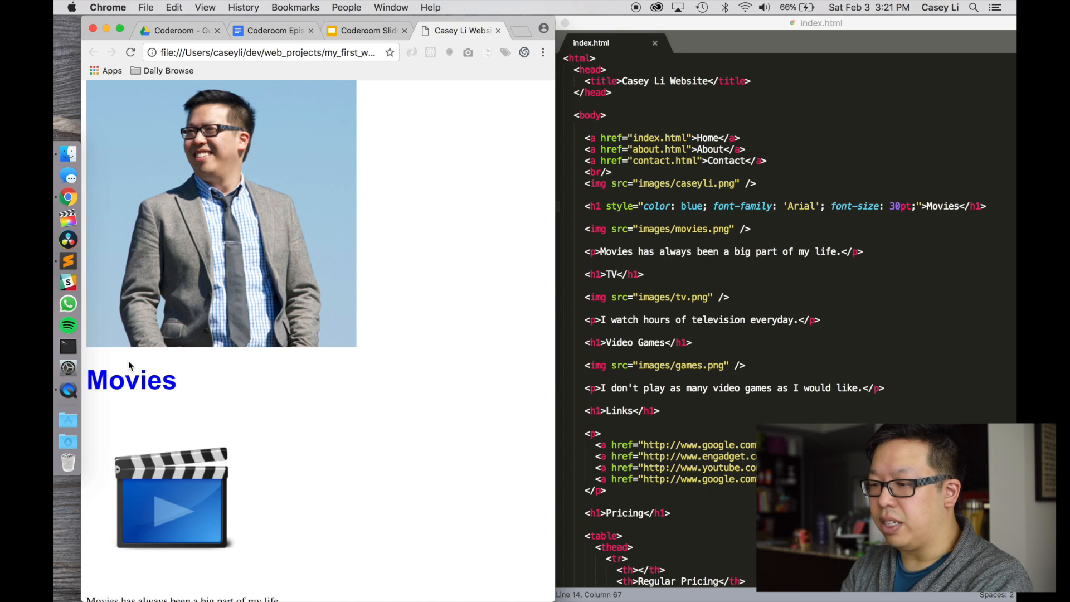
double_click(131, 381)
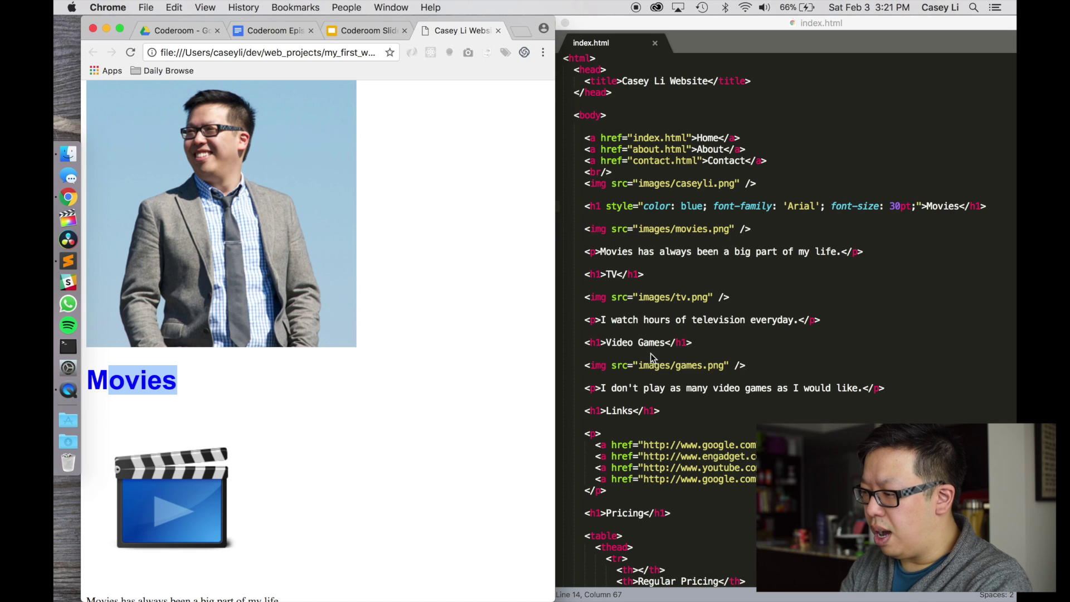
Type style="color: blue; font-family: 'Arial'; font-size: 30pt;" into the Video Games h1 tag.
left_click(601, 342)
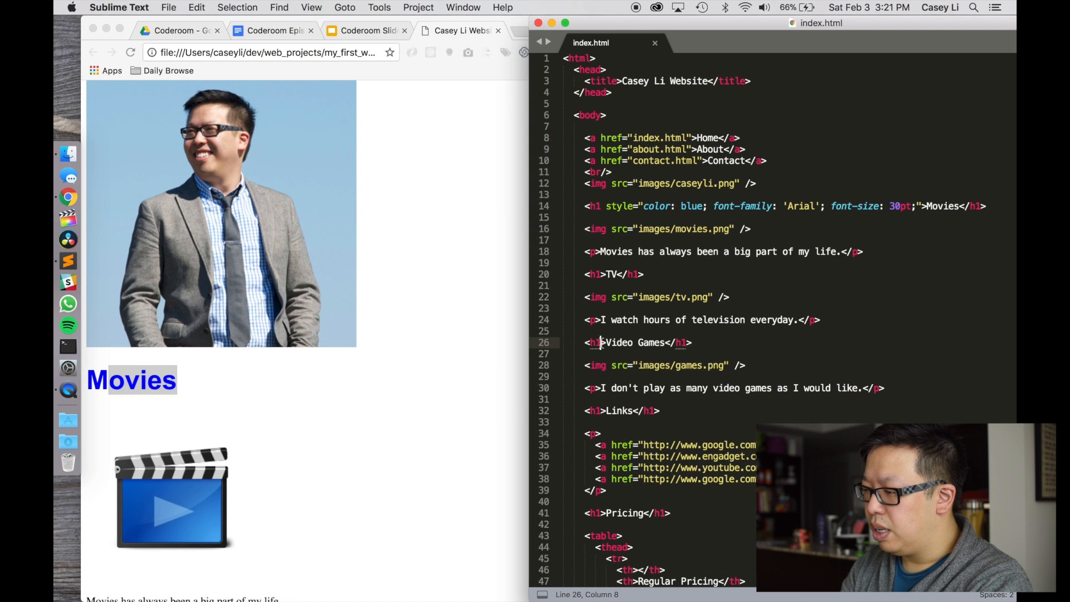
type("style=\"\"")
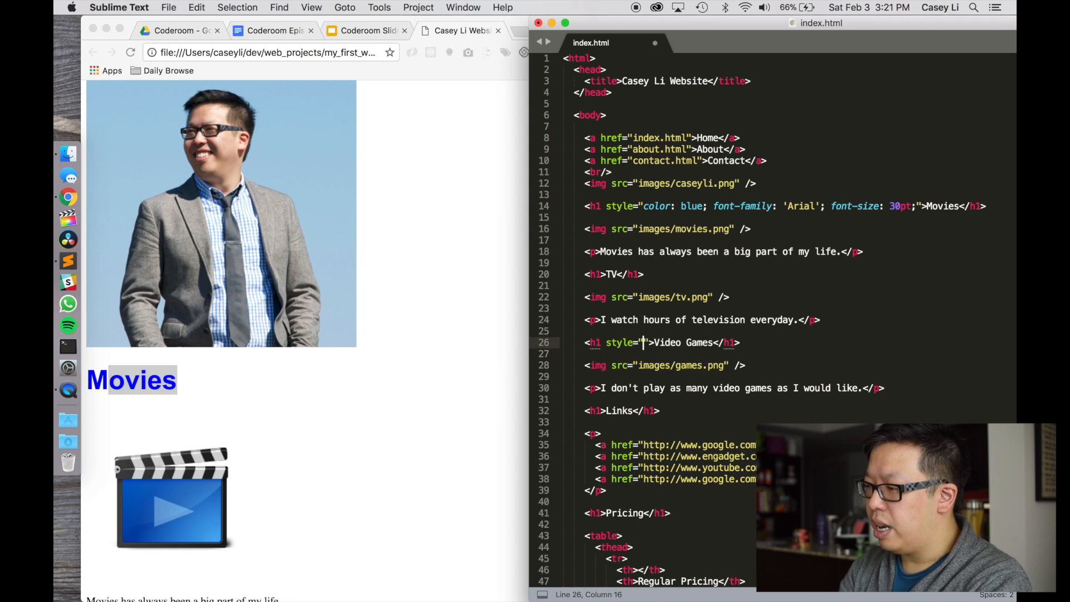
type("color: blue; f")
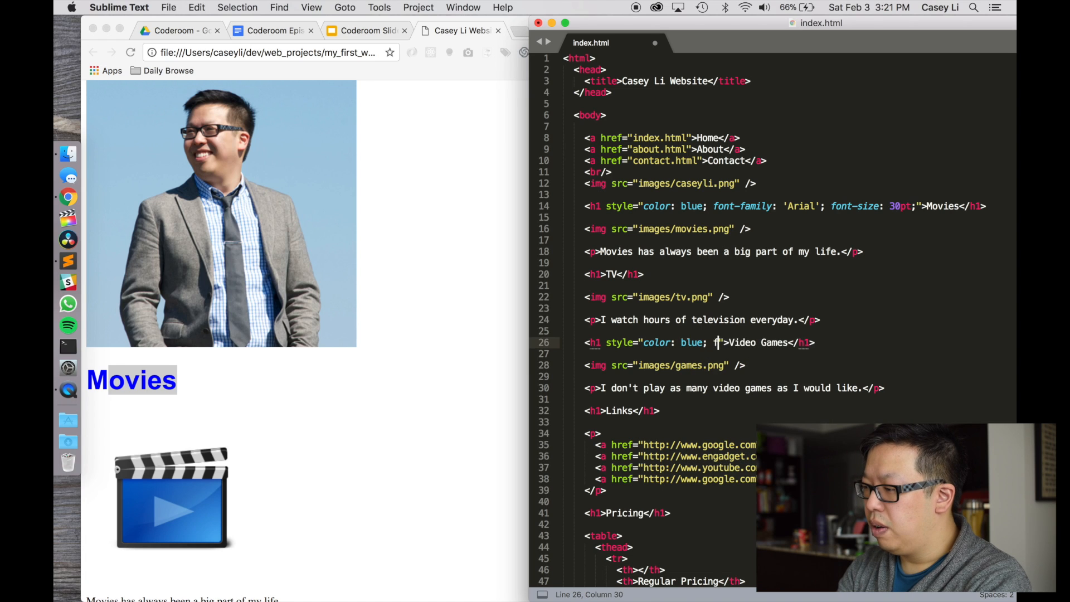
type("ont-family:")
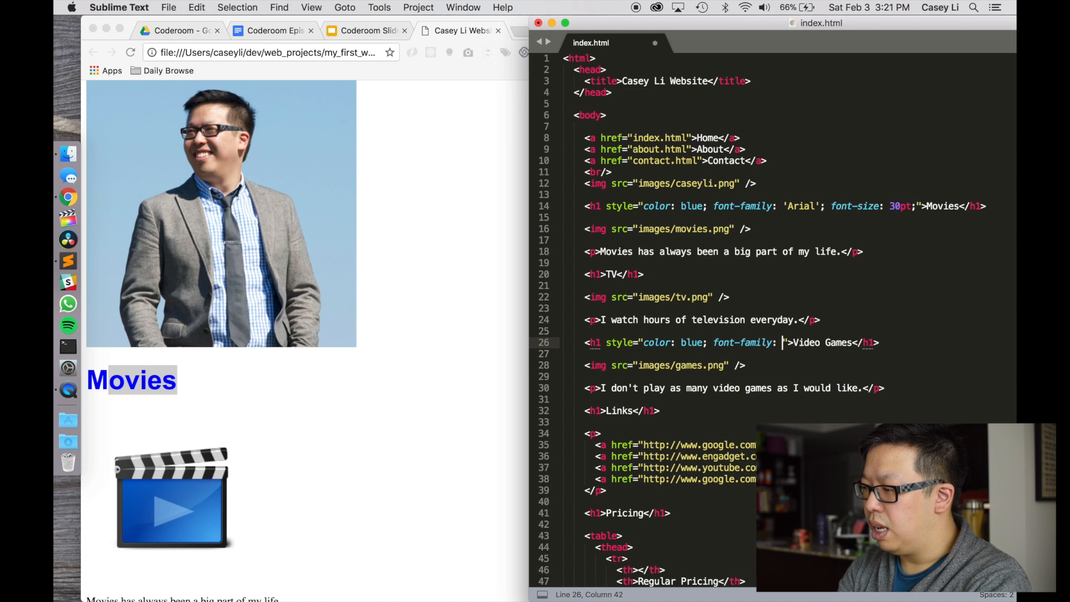
type("'Arial',")
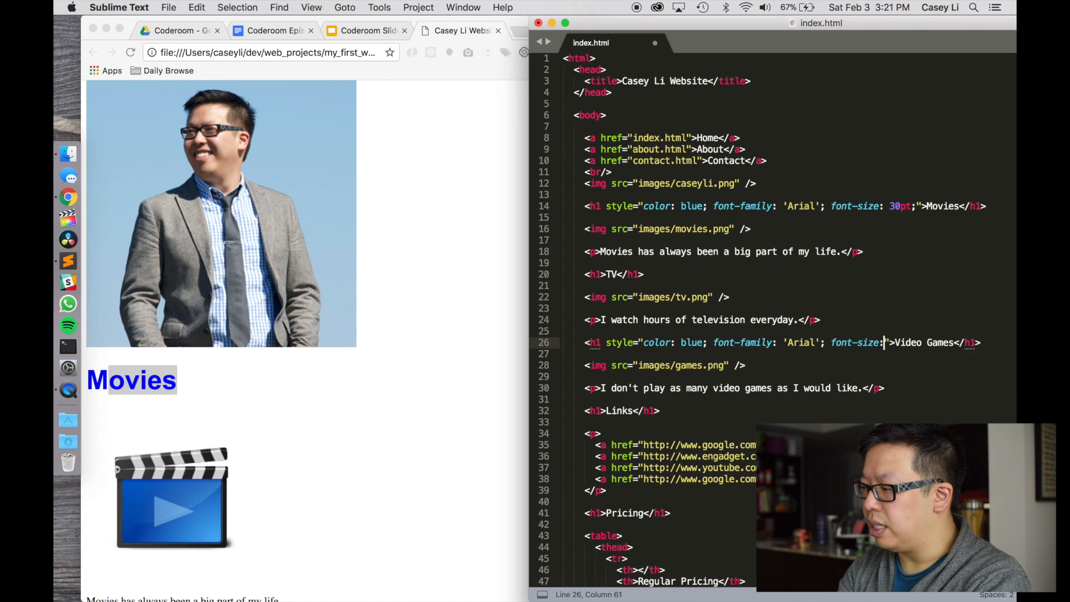
type("30pt;")
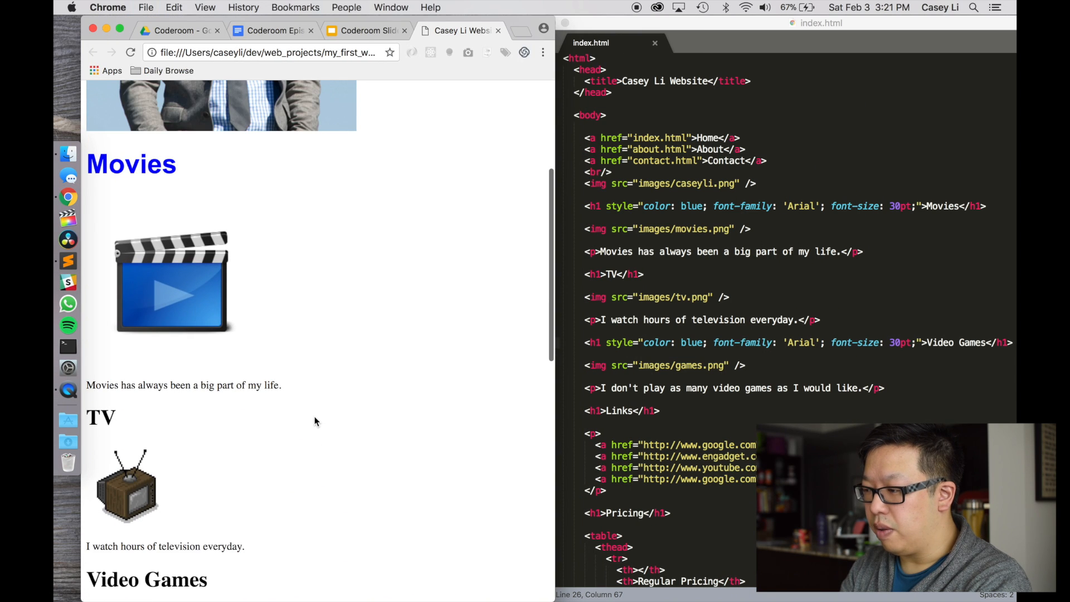
scroll("down", 3)
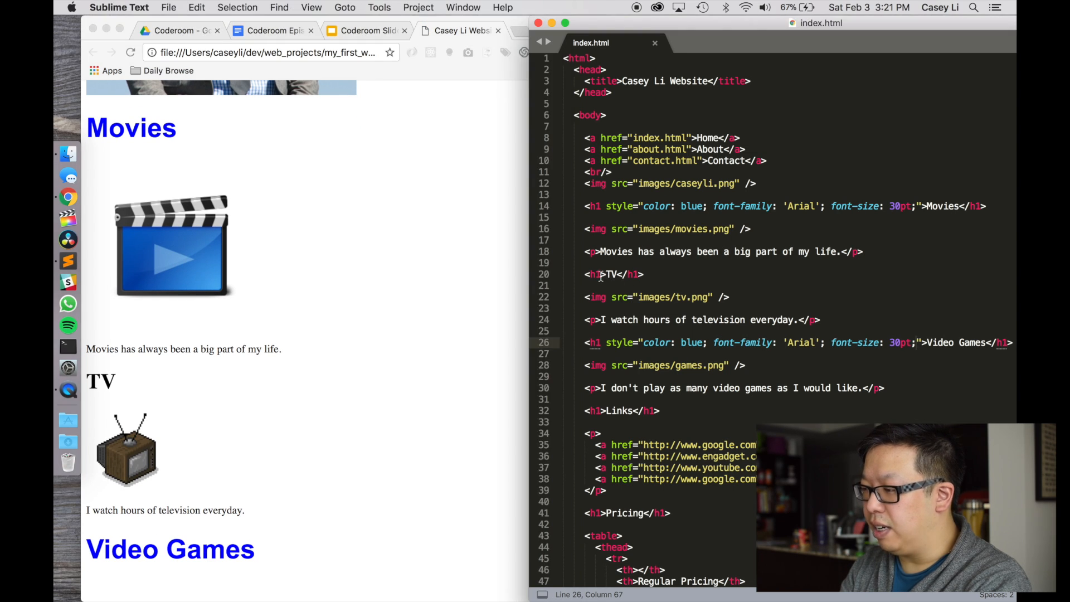
Add the color: blue, font-family: 'Arial', font-size: 30pt style to the TV h1 tag.
type("style=\"color: blue; font-family: 'Airl")
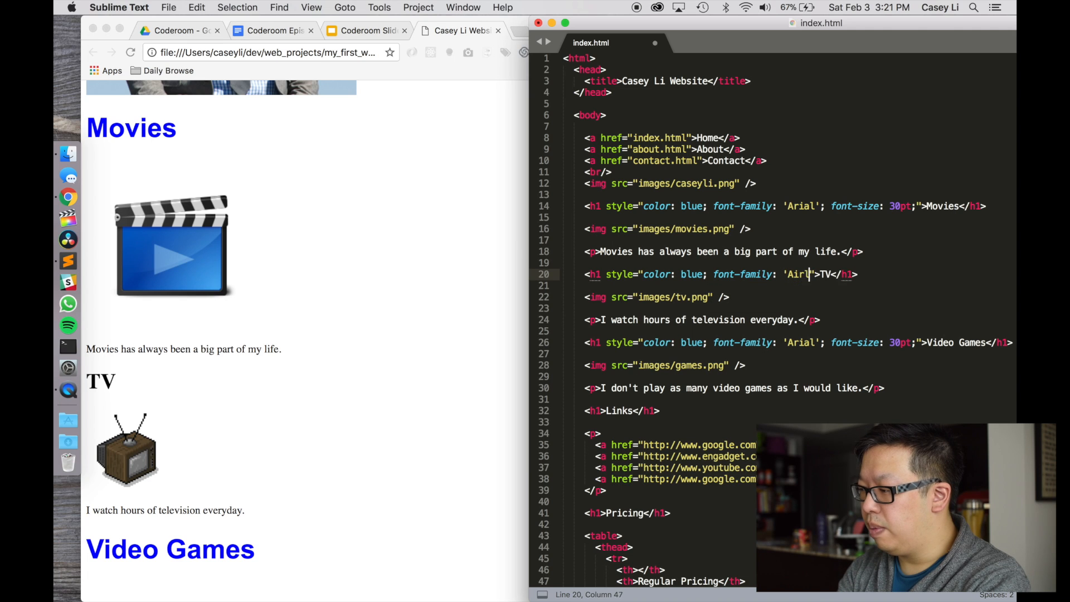
type("';")
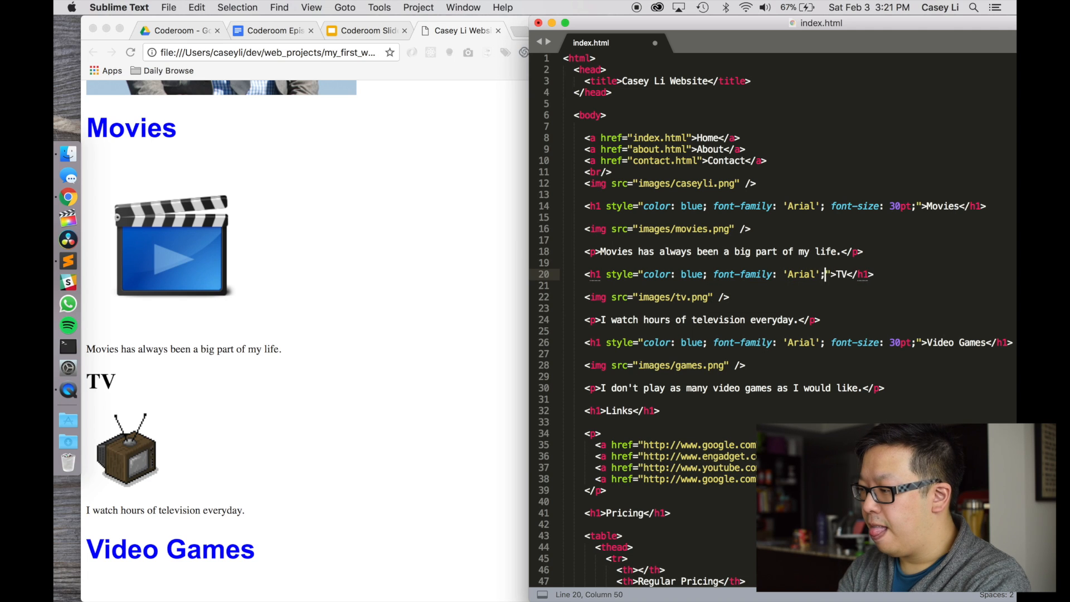
type("font-size: 30pt")
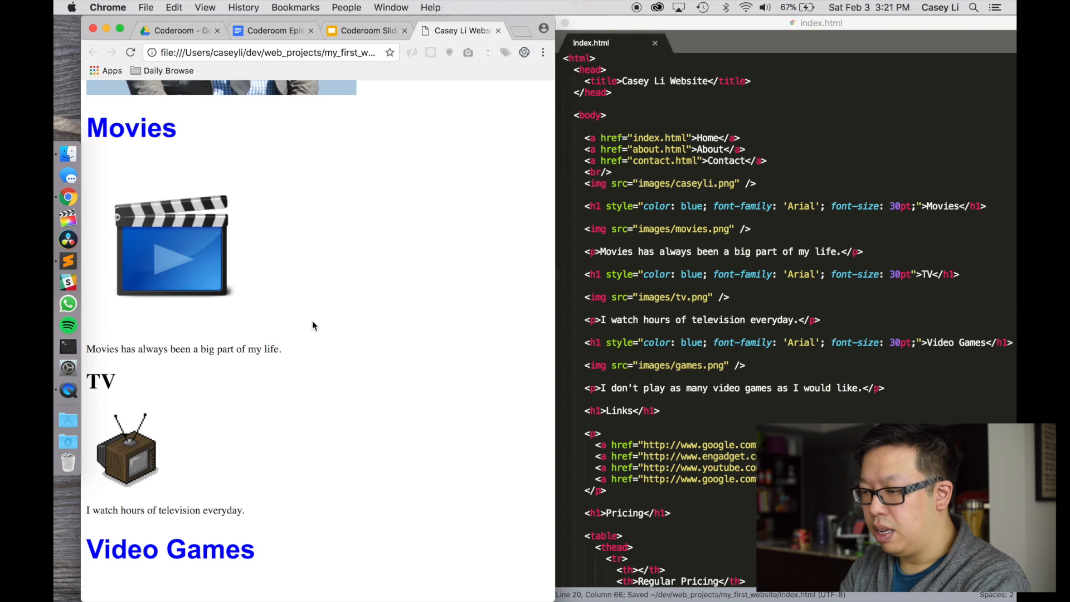
scroll("down", 3)
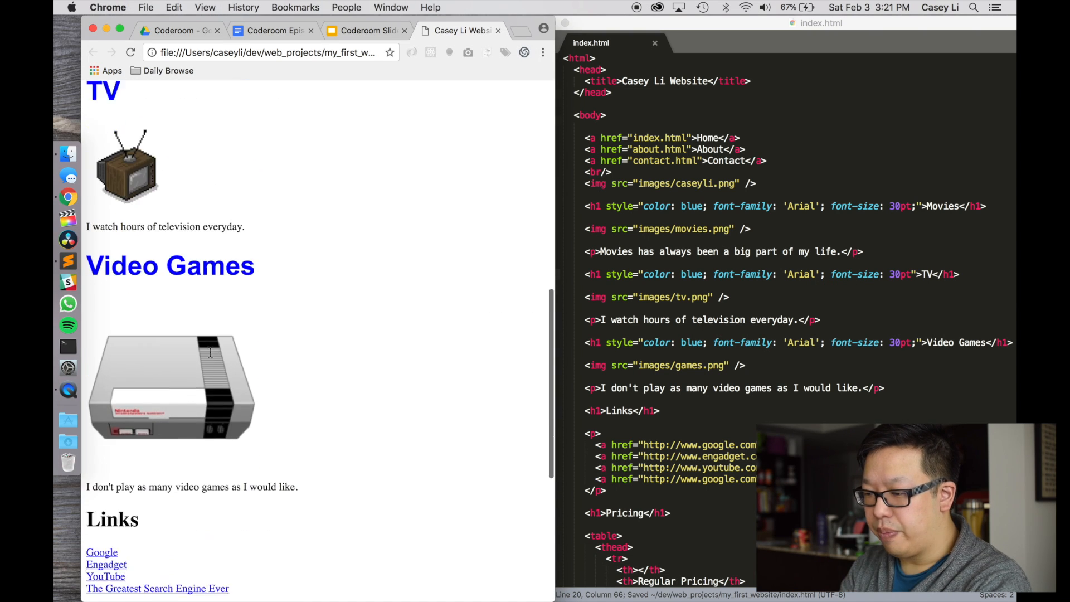
scroll("down", 3)
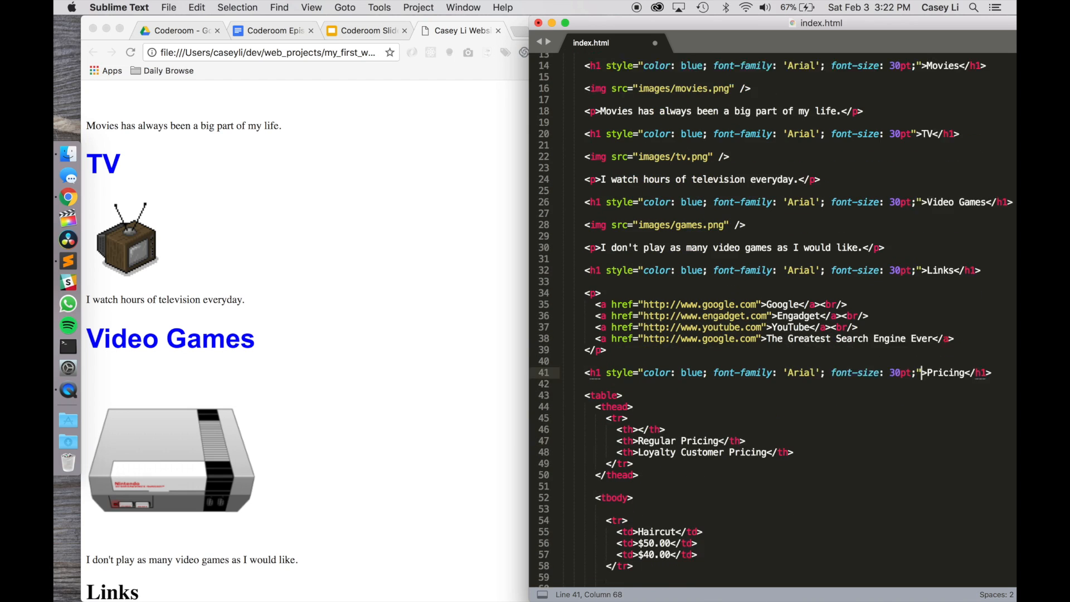
Paste style="color: blue; font-family: 'Arial'; font-size: 30pt;" into the remaining h1 tags.
scroll("down", 3)
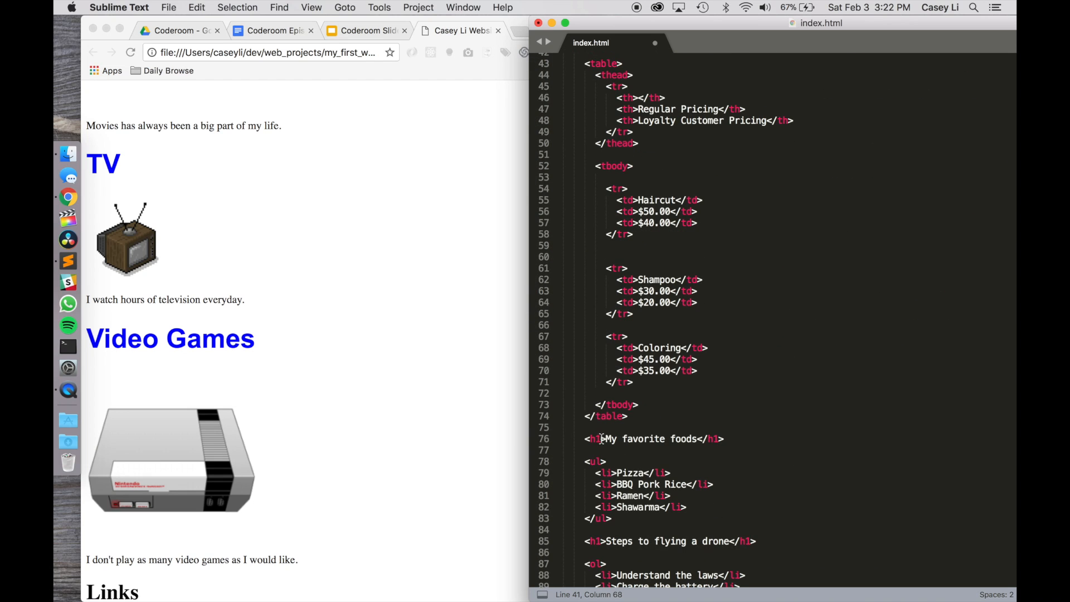
type("style=\"color: blue; font-family: 'Arial'; font-size: 30pt;\"")
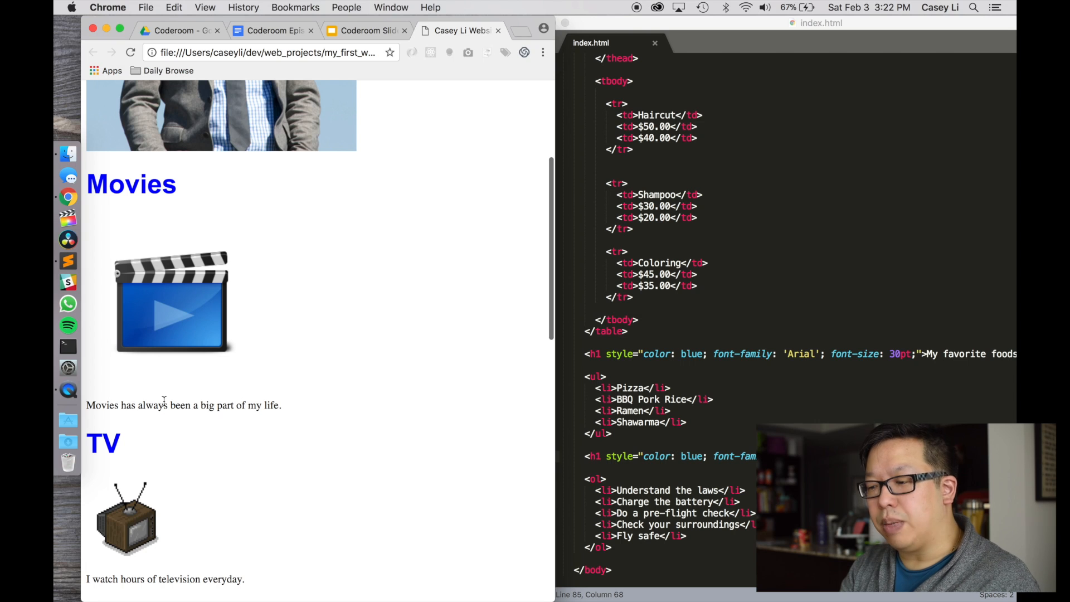
mouse_move(478, 386)
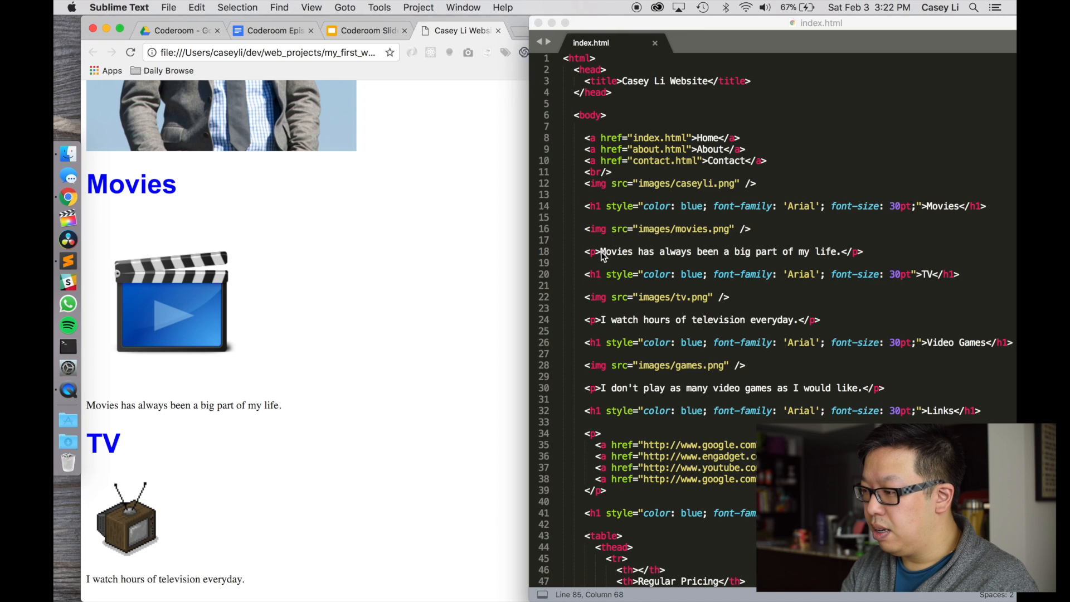
Add style="color: gray; font-family: 'Arial';" to the Movies paragraph and save.
type("styl")
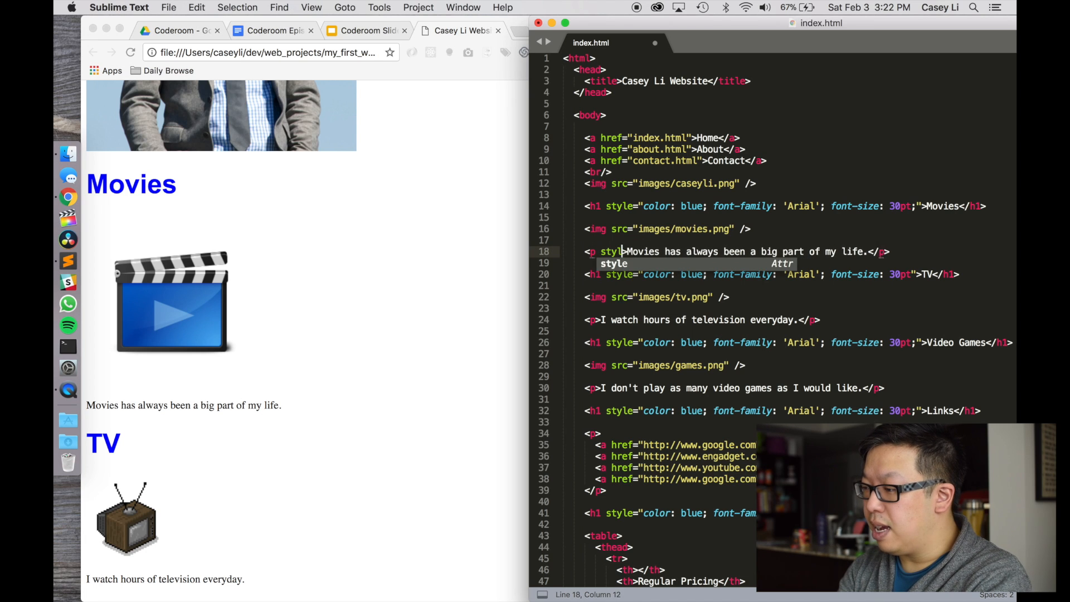
type("col\">")
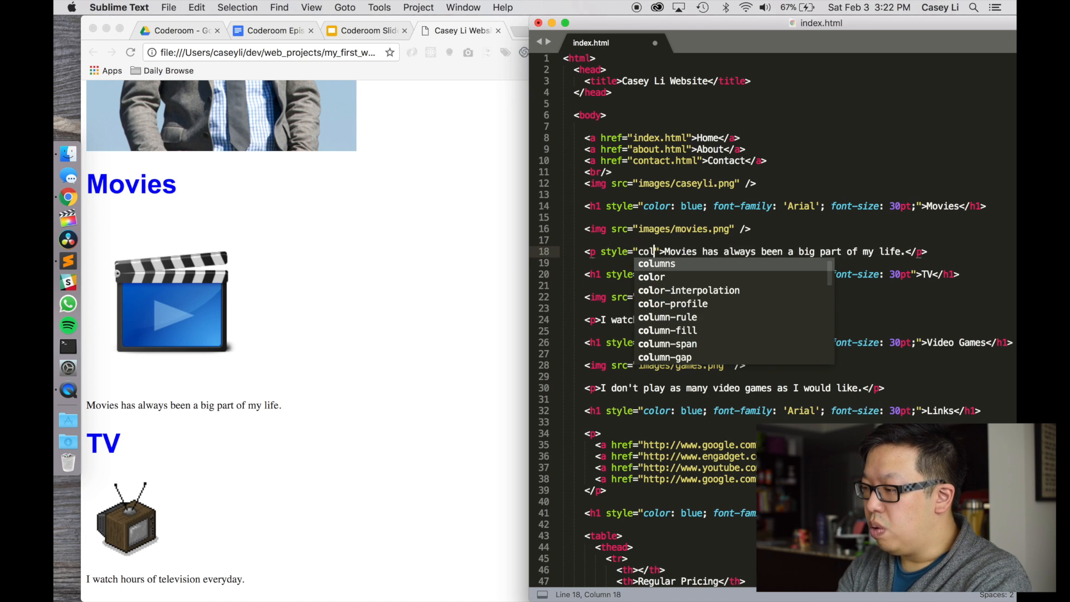
type("gray;")
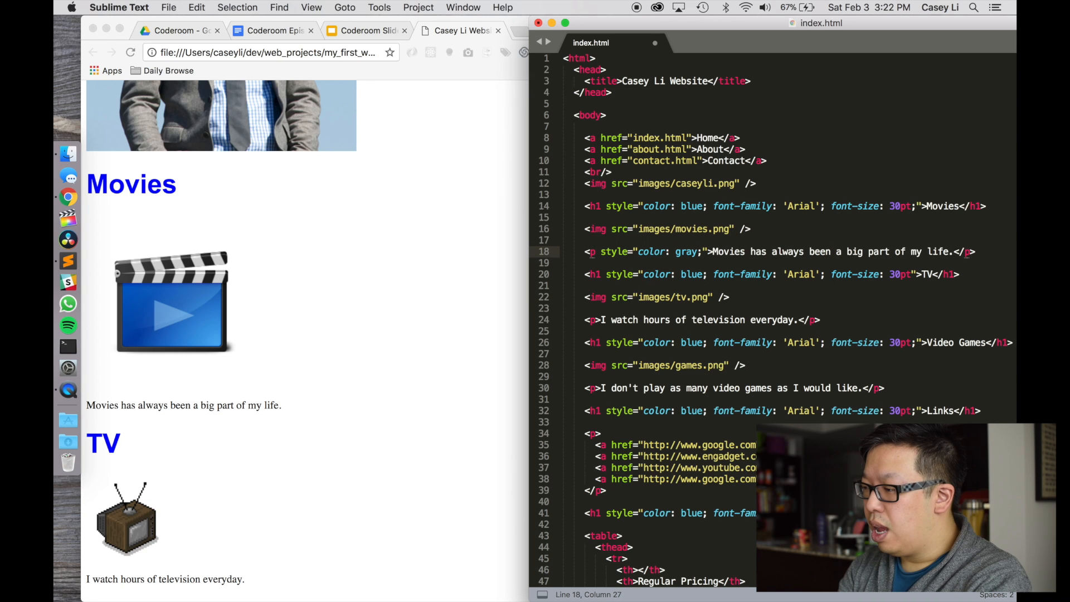
type("font-fm")
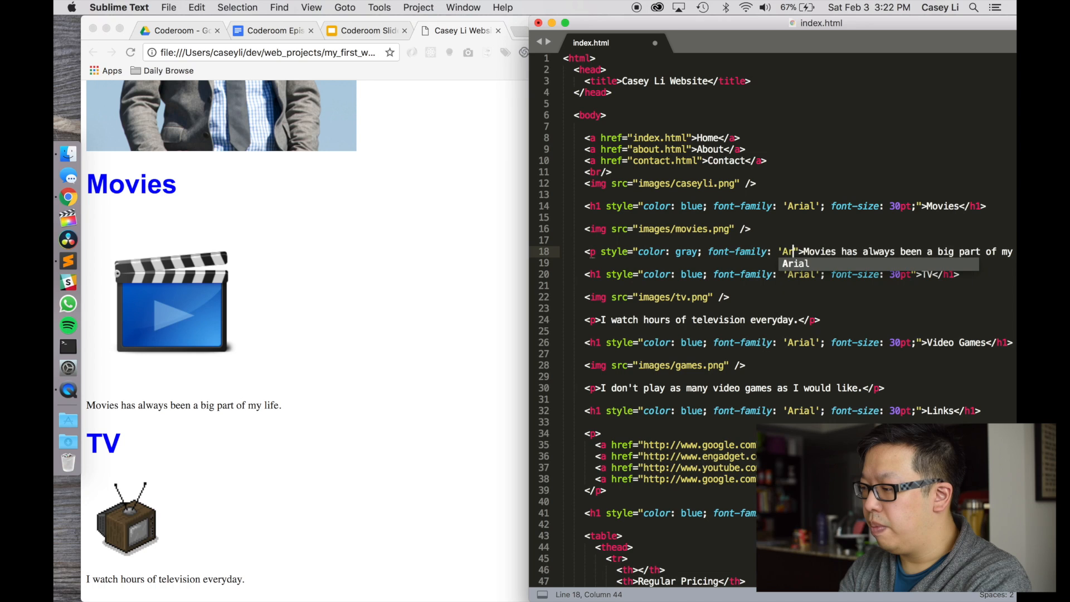
key("cmd+s")
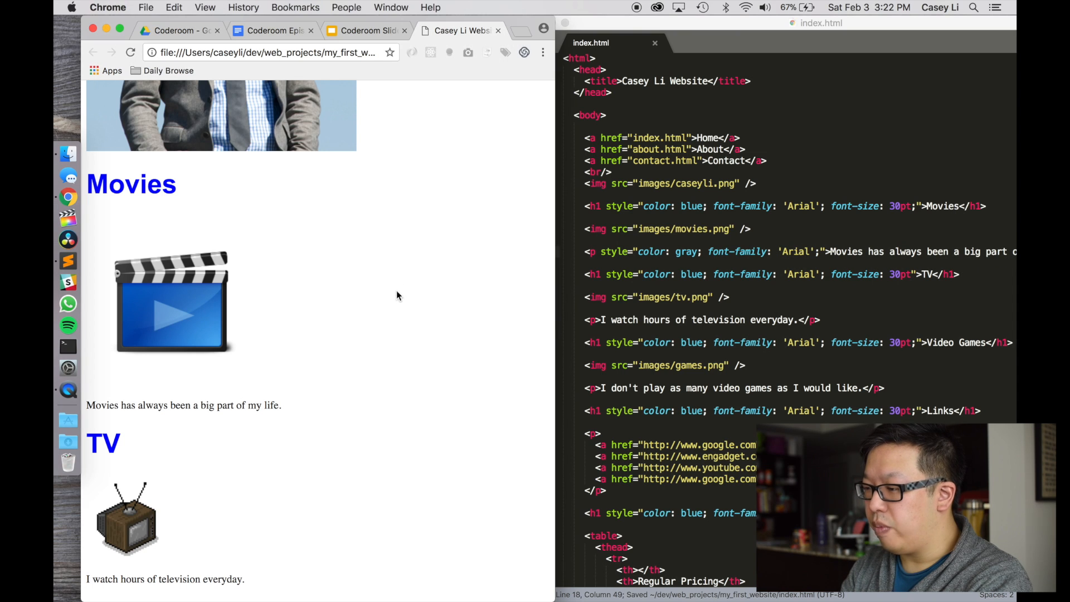
left_click_drag(143, 405, 299, 405)
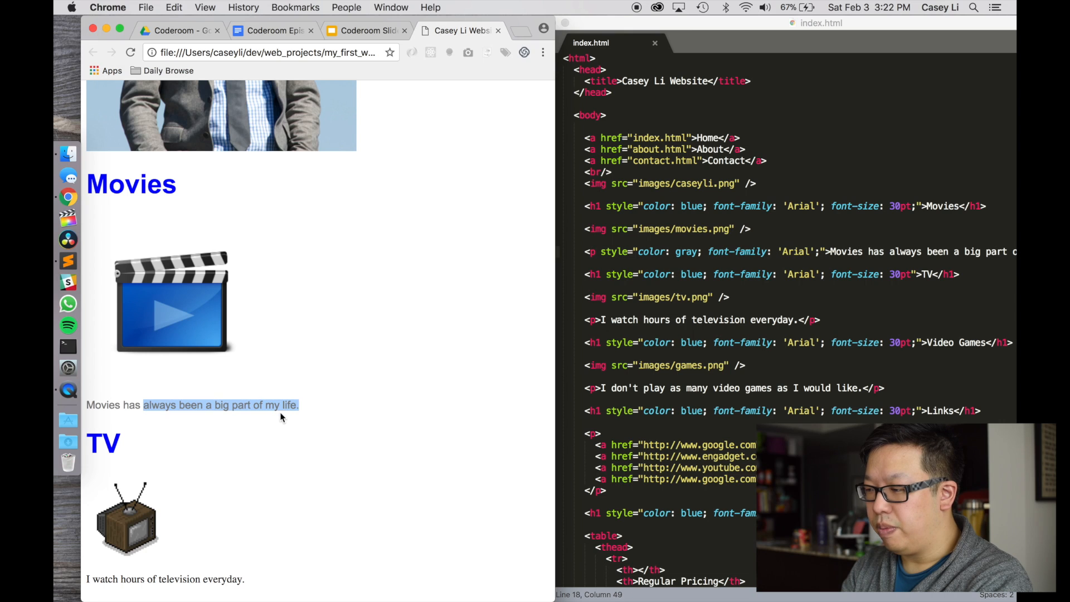
scroll("down", 3)
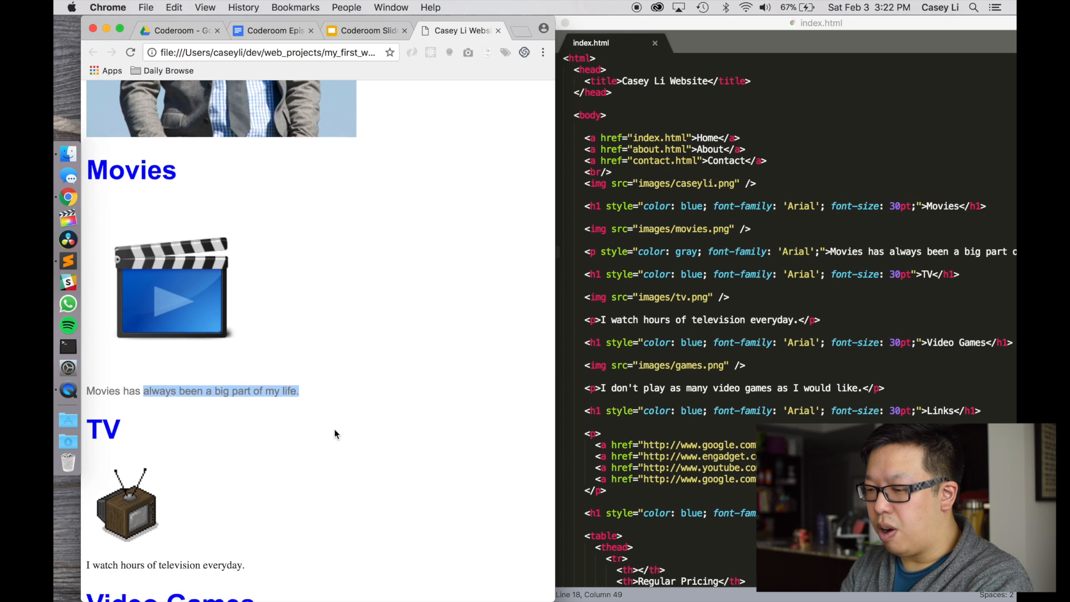
scroll("down", 3)
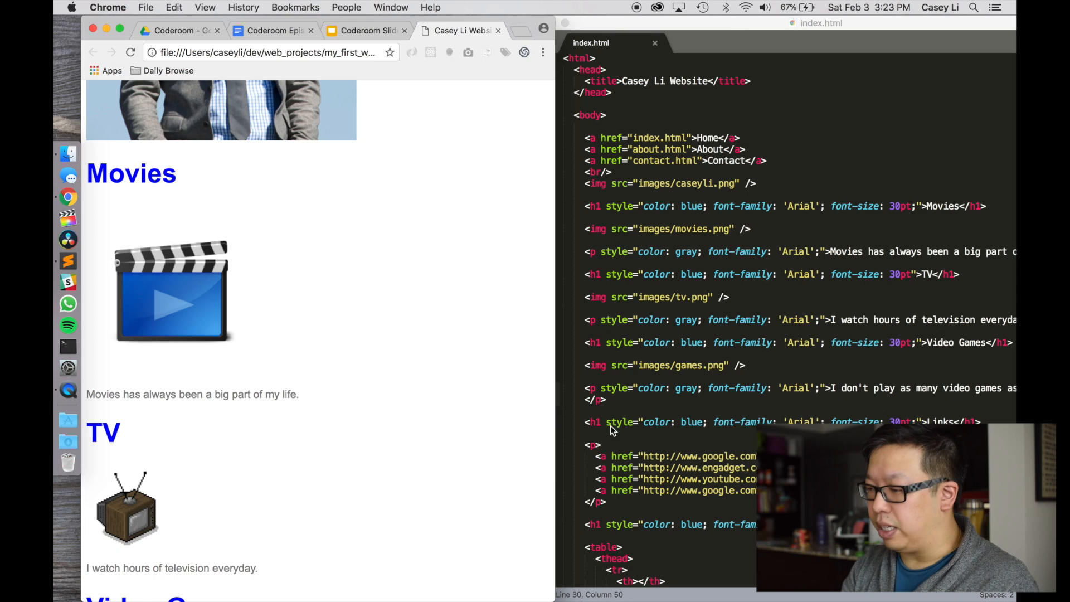
Scroll down through the page toward the TV and Video Games paragraphs.
scroll("down", 3)
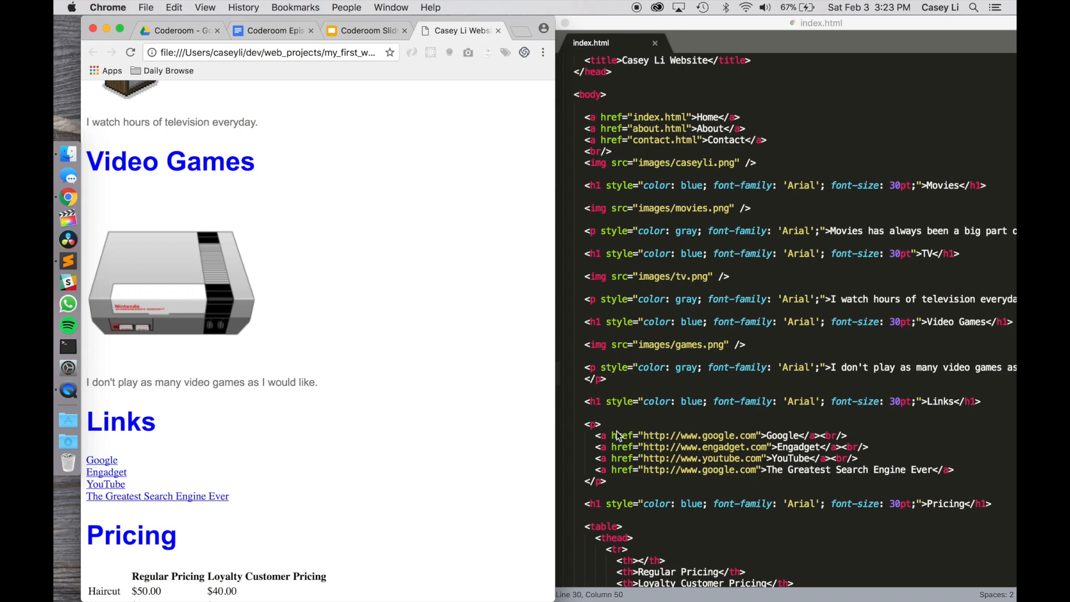
mouse_move(759, 437)
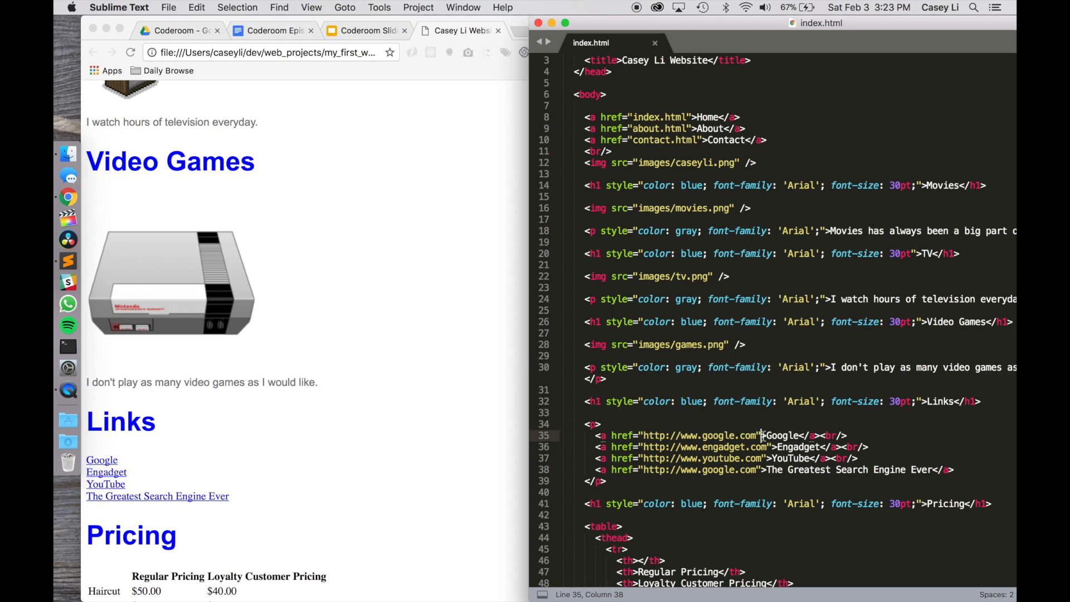
Give the Google link an inline style setting its color to green.
type("style=\"")
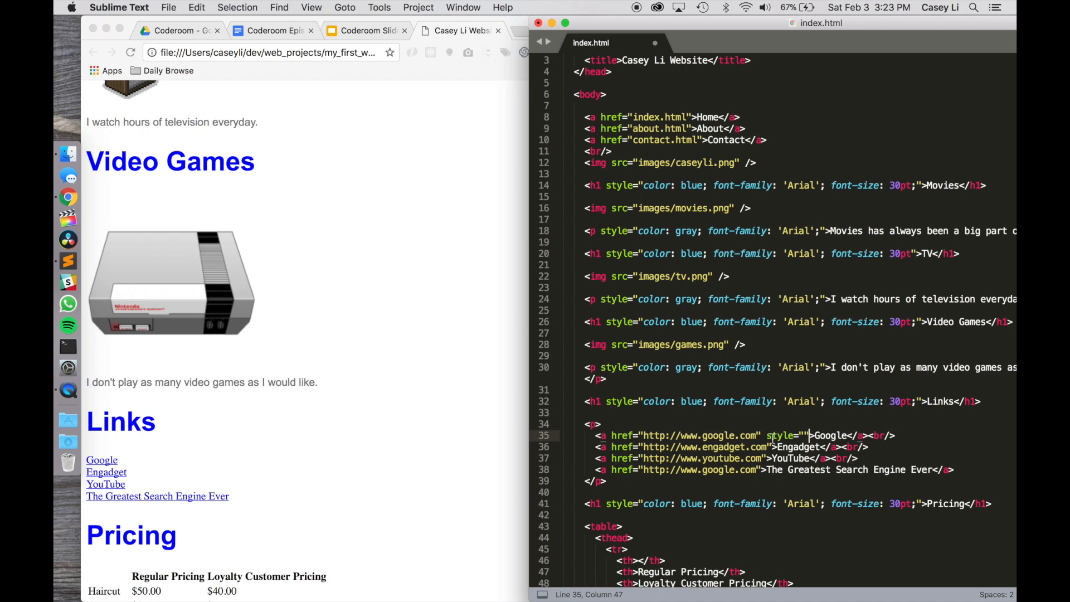
scroll("down", 3)
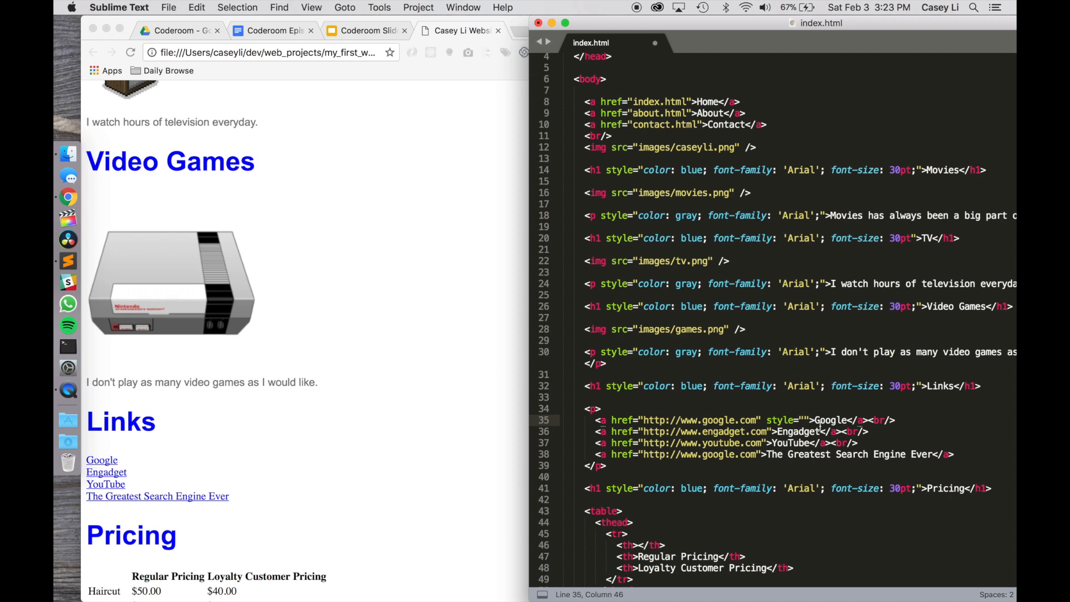
type("color: green;")
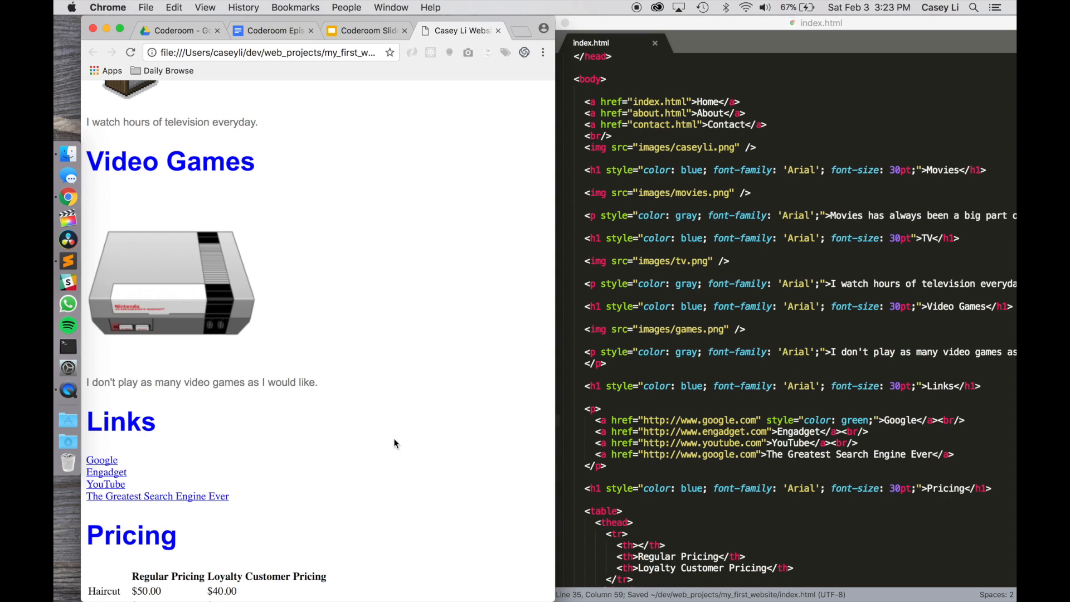
mouse_move(103, 460)
type(" style=")
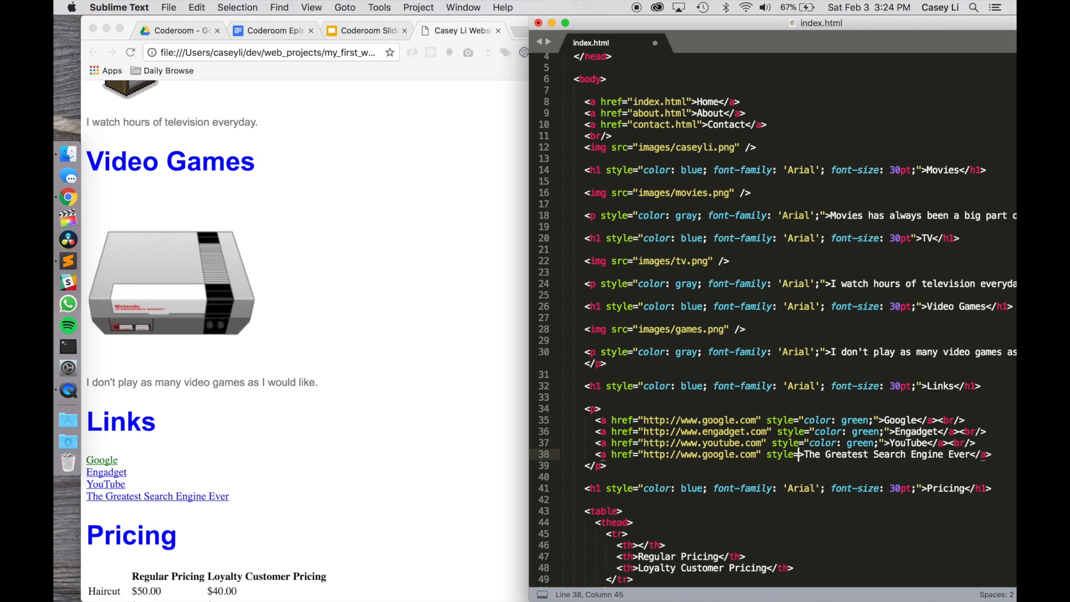
Add color: green; to the Engadget, YouTube and search engine links and save.
type("color: green;")
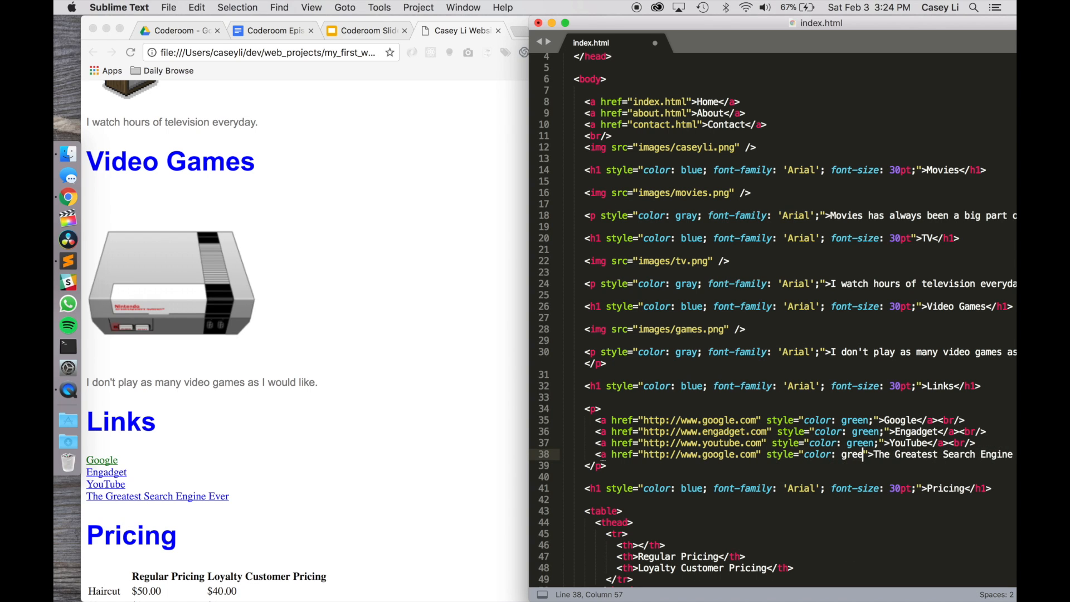
key("cmd+s")
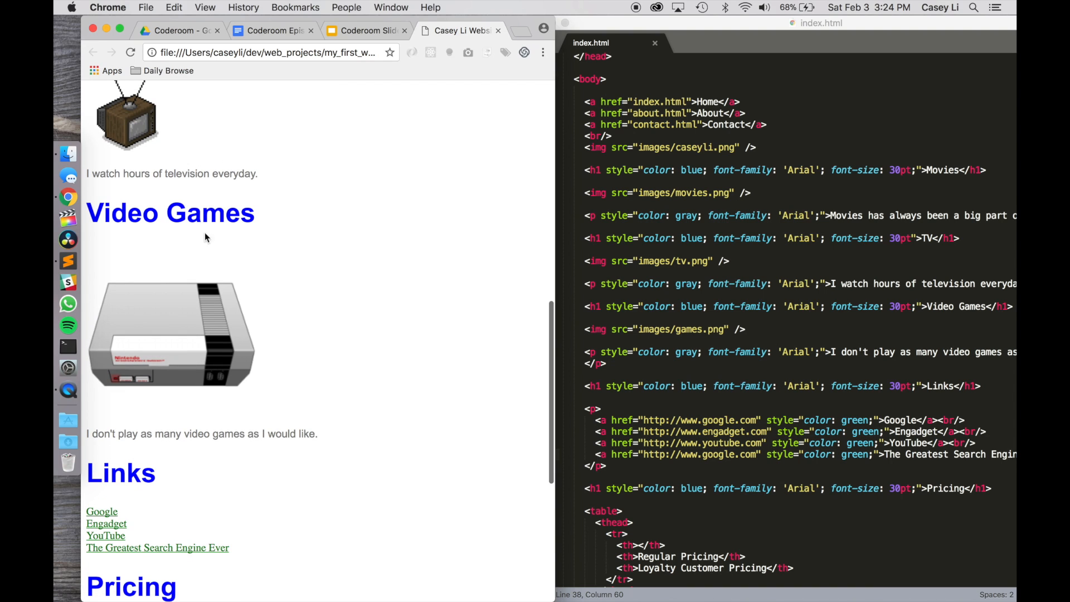
mouse_move(326, 439)
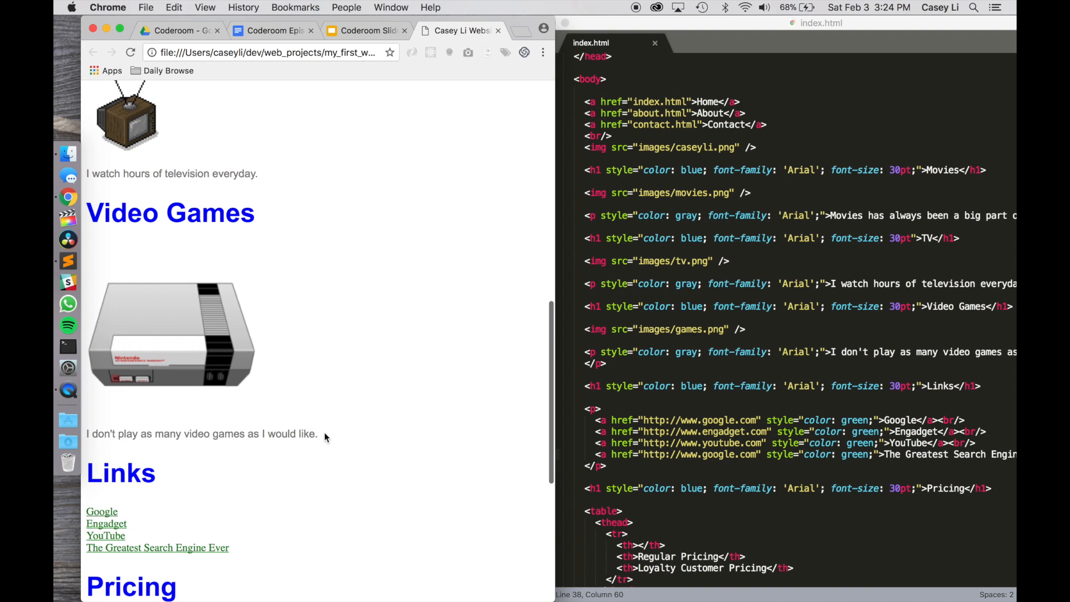
scroll("up", 3)
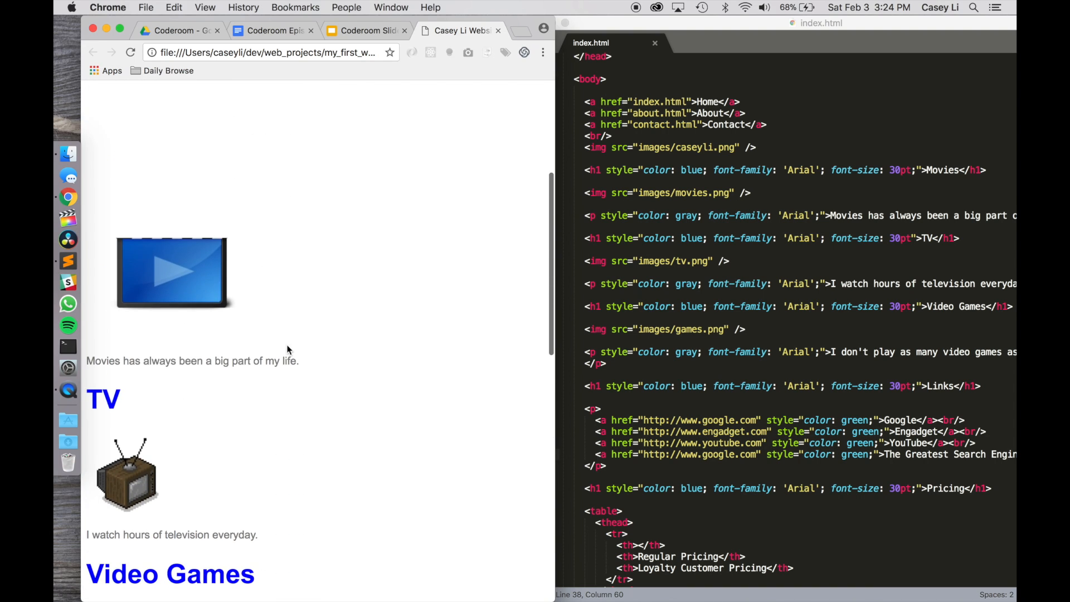